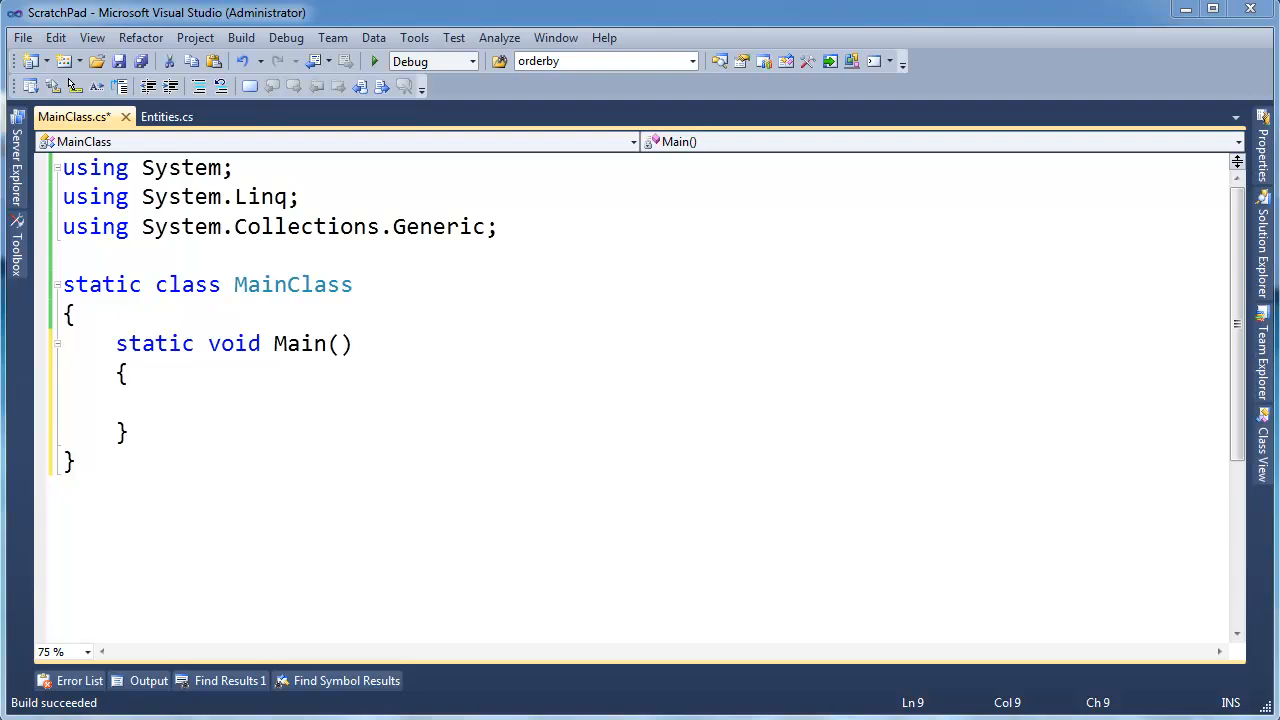
mouse_move(758, 417)
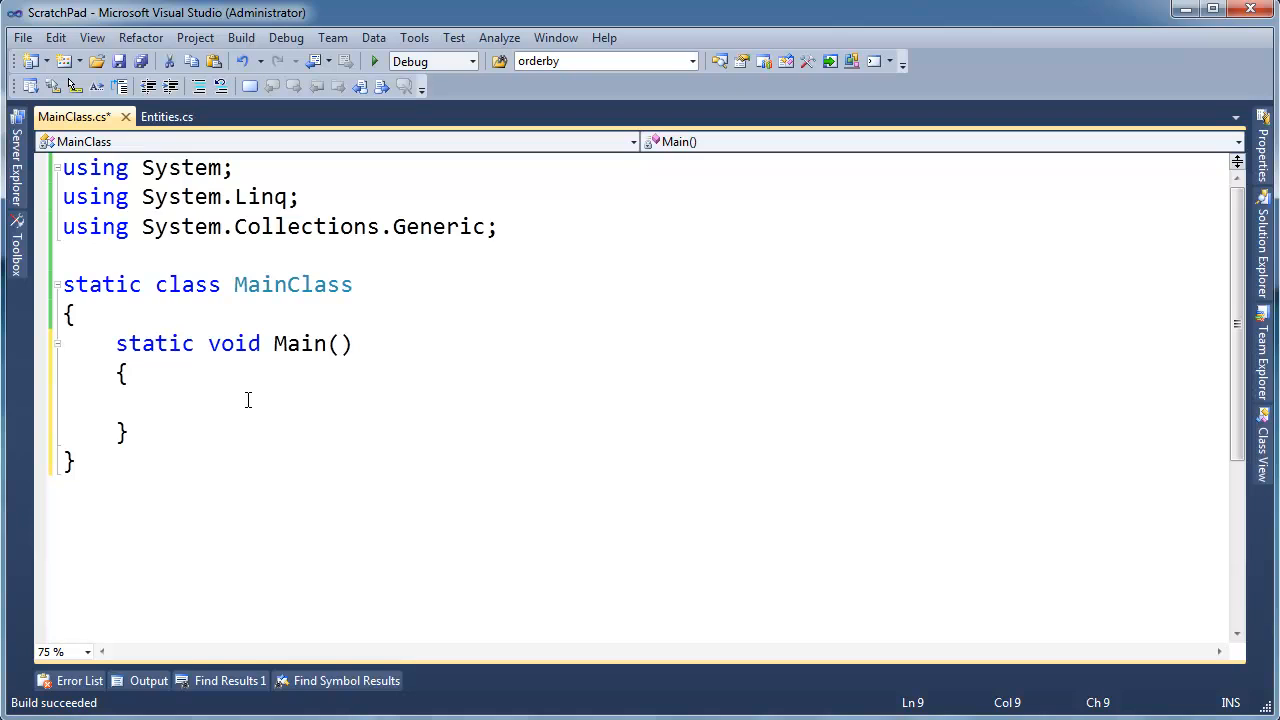
- Write 'var result = from c in DB.Customers orderby c.ContactName select c;'
type("var")
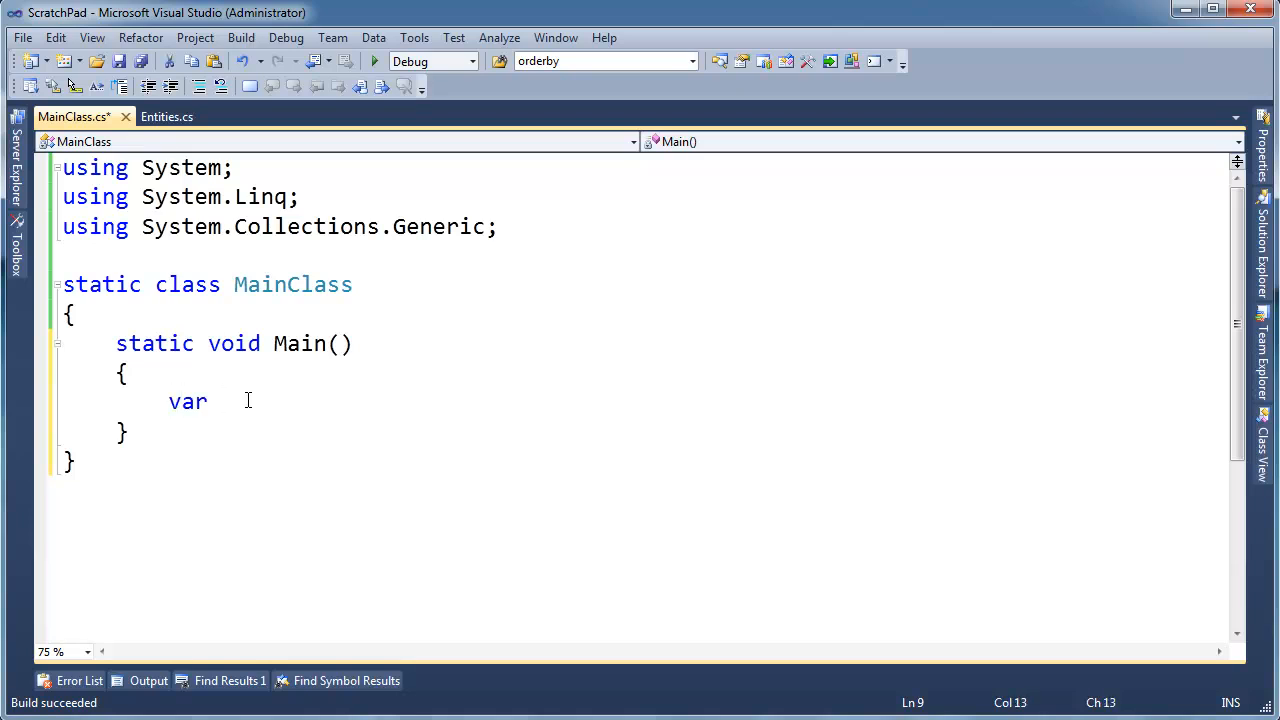
type("result =")
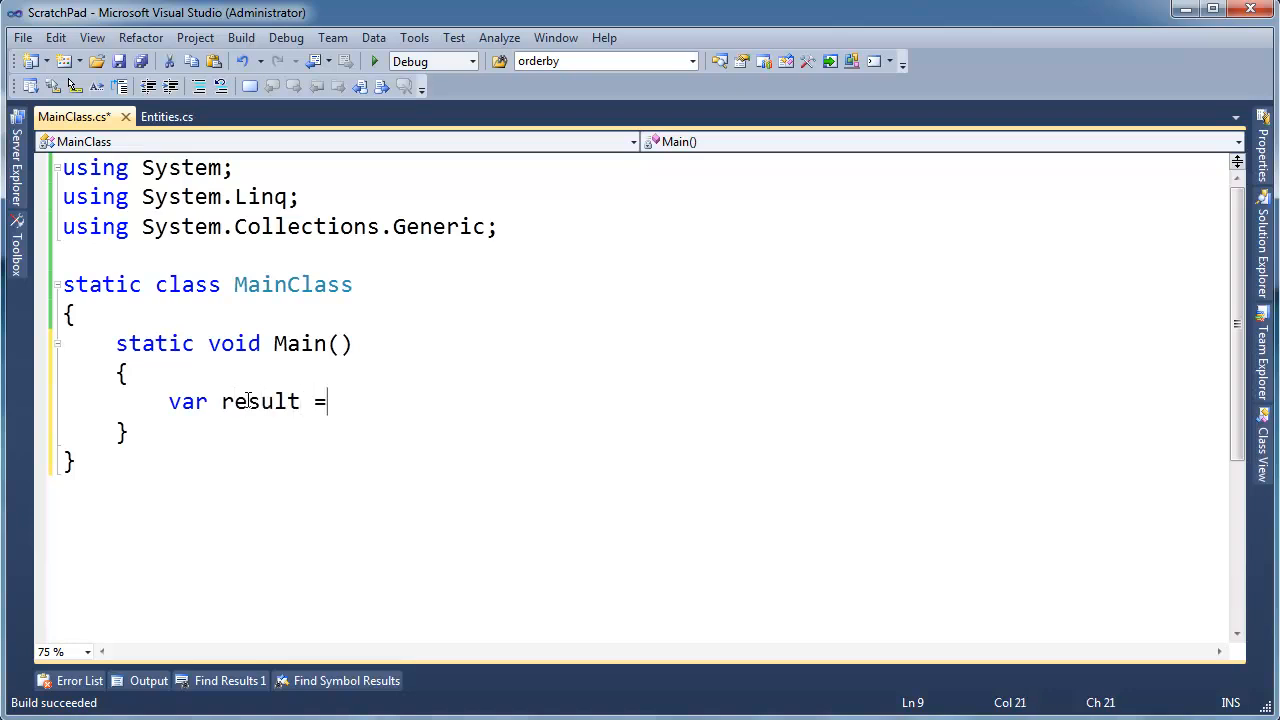
type("DB.cu")
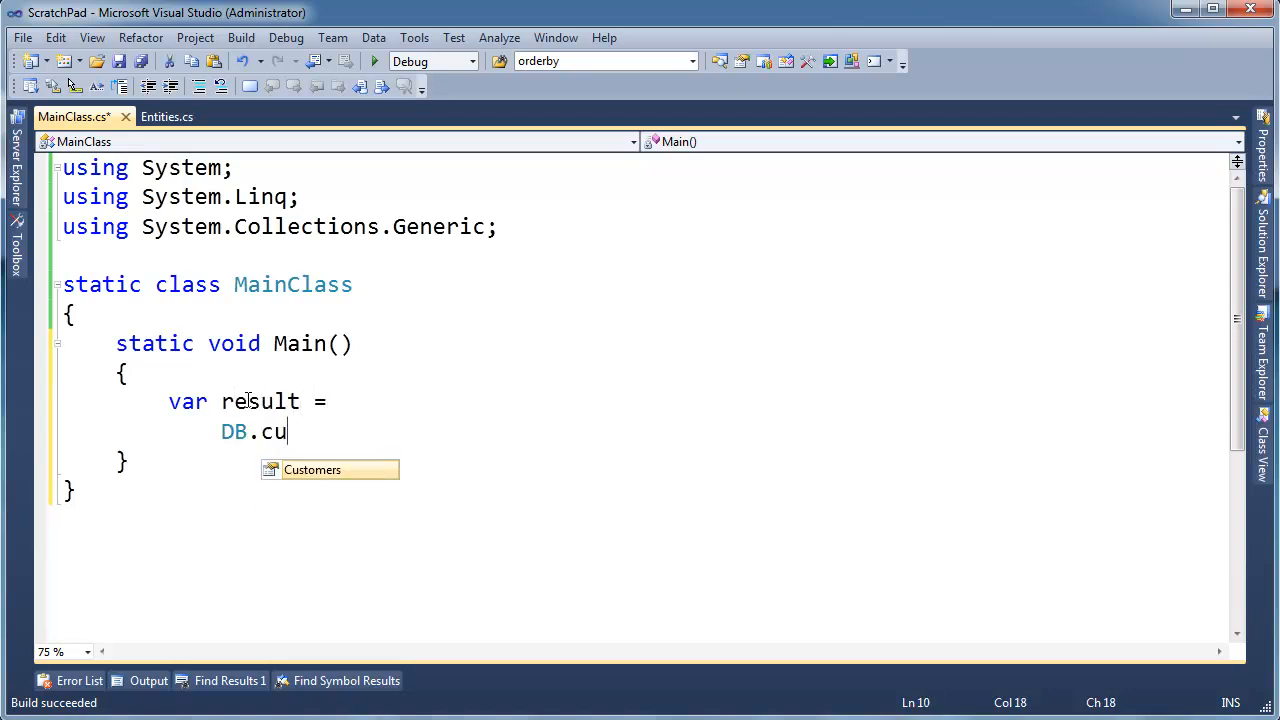
key("Ctrl+z")
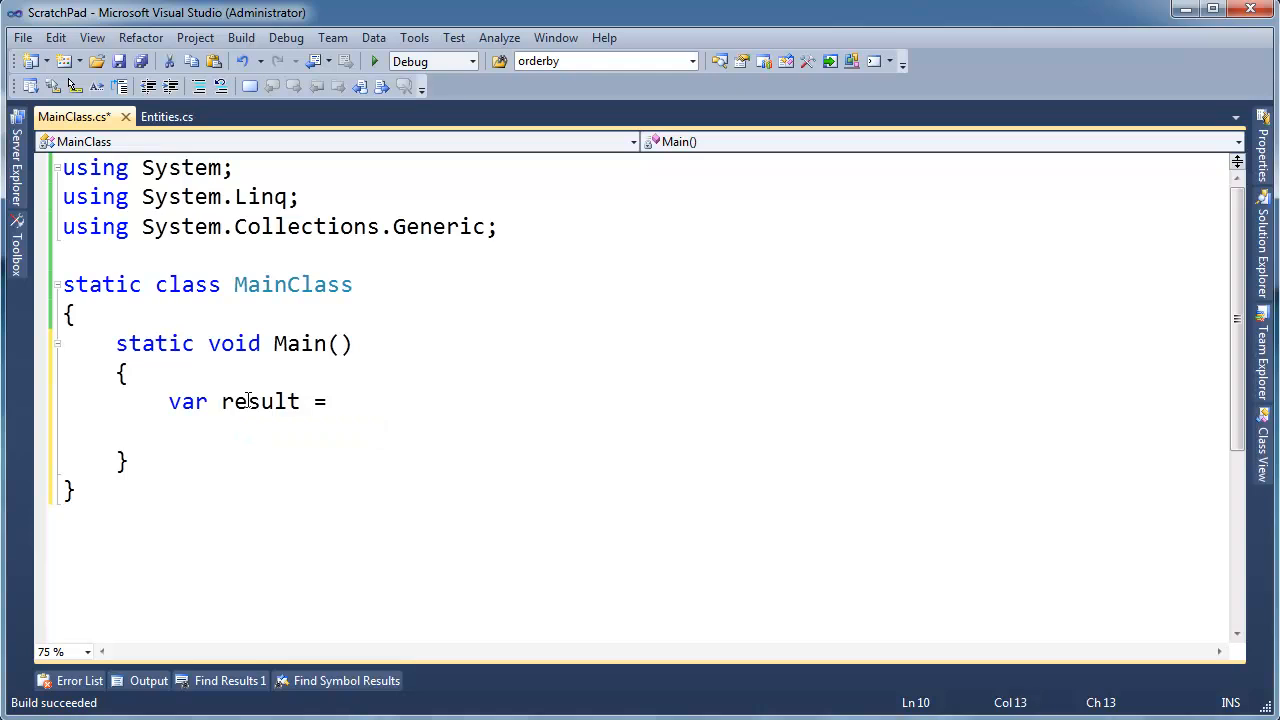
type("from c")
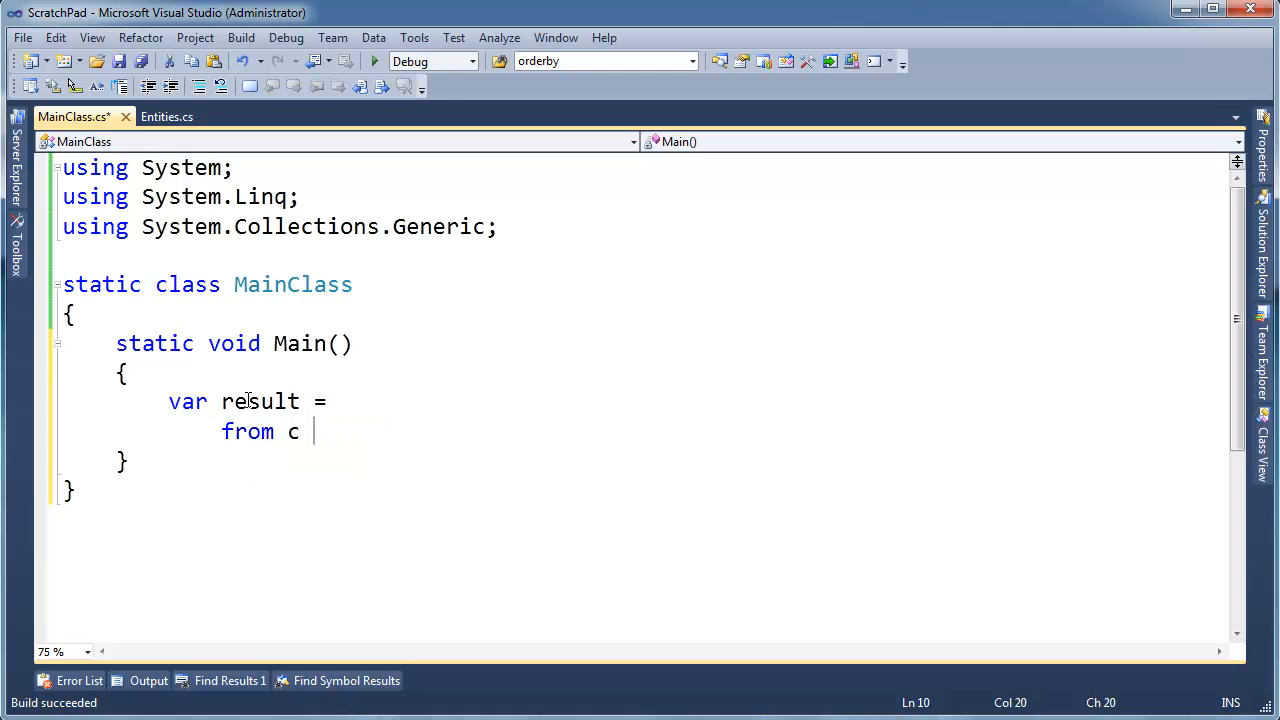
type("in DB.cu")
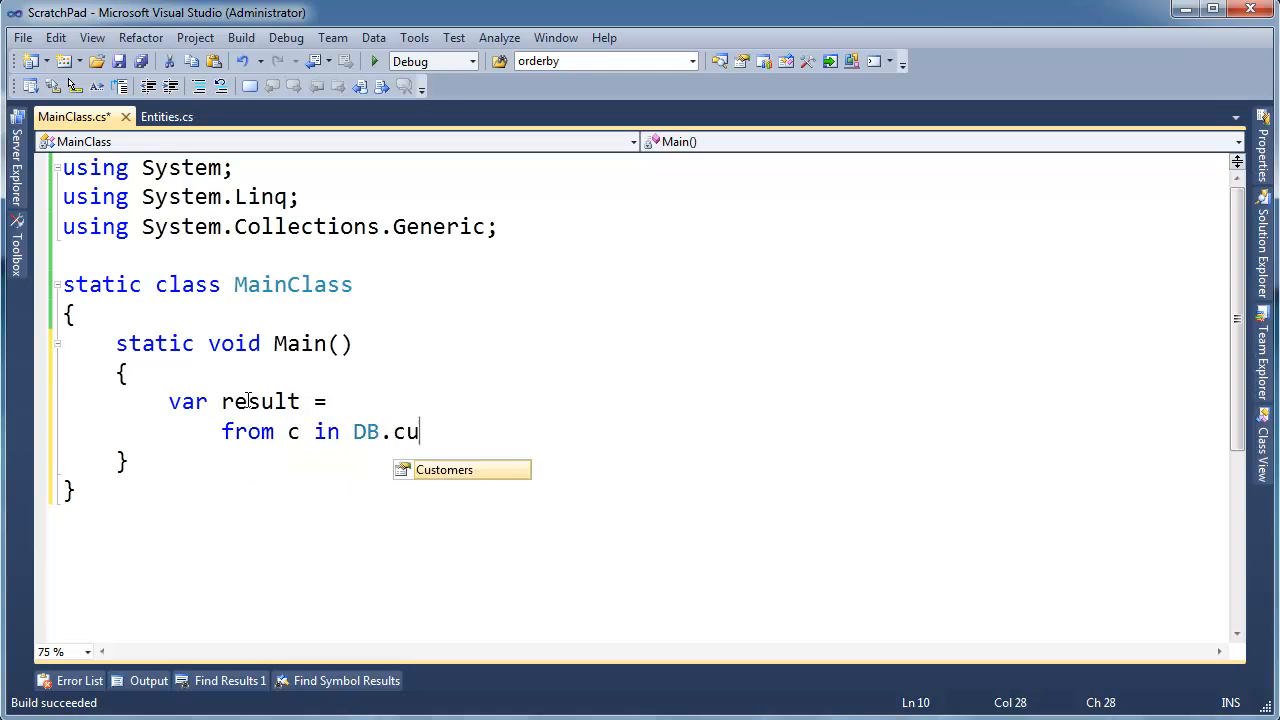
type("stomers")
type("orderby")
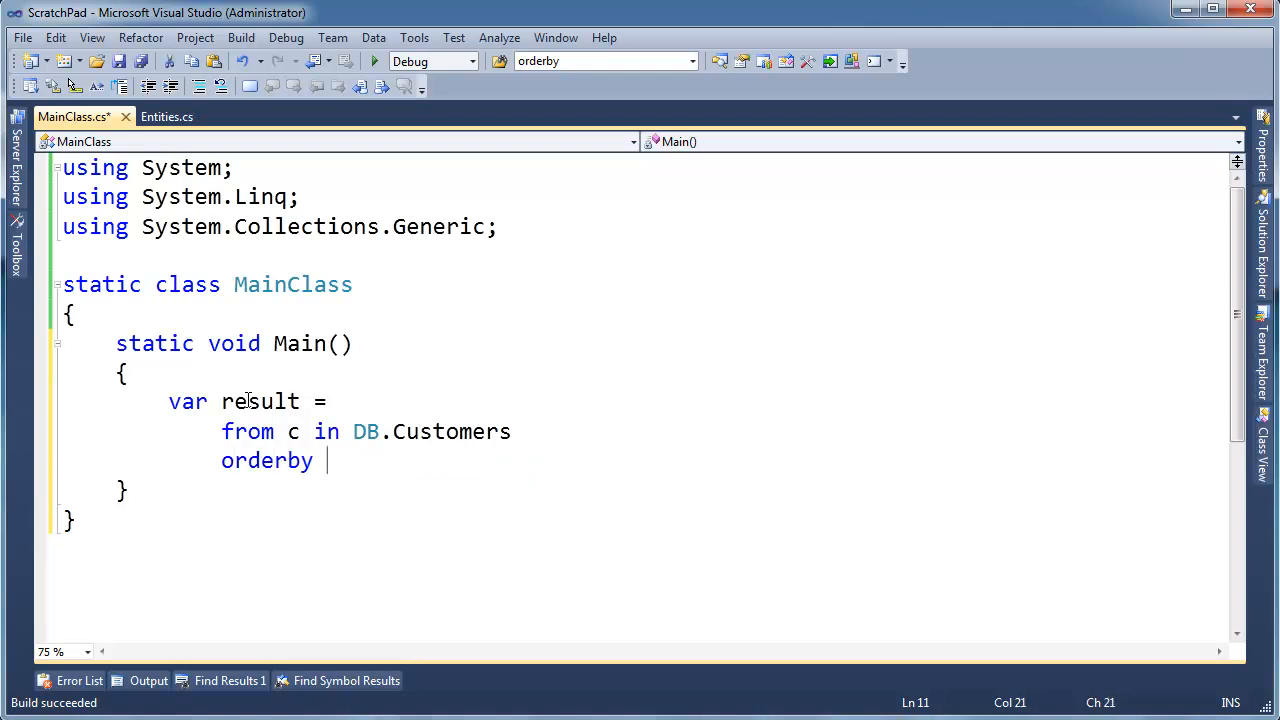
type("c.")
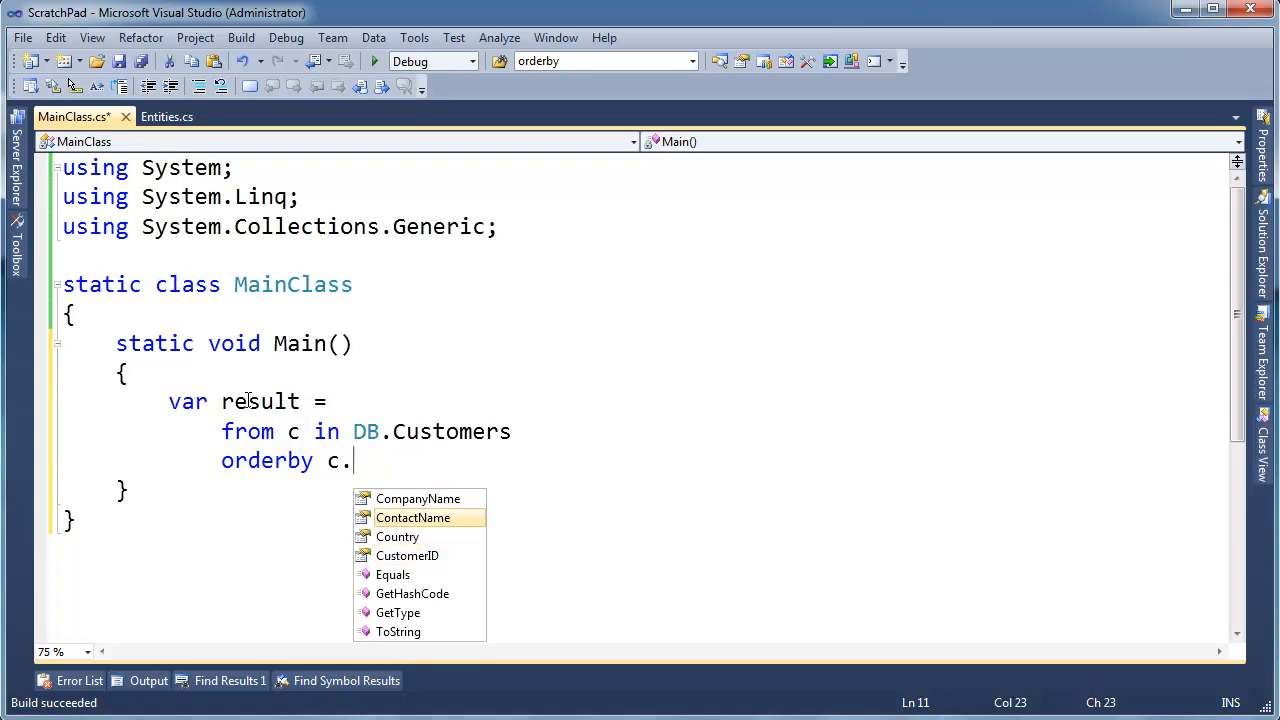
type("ContactName")
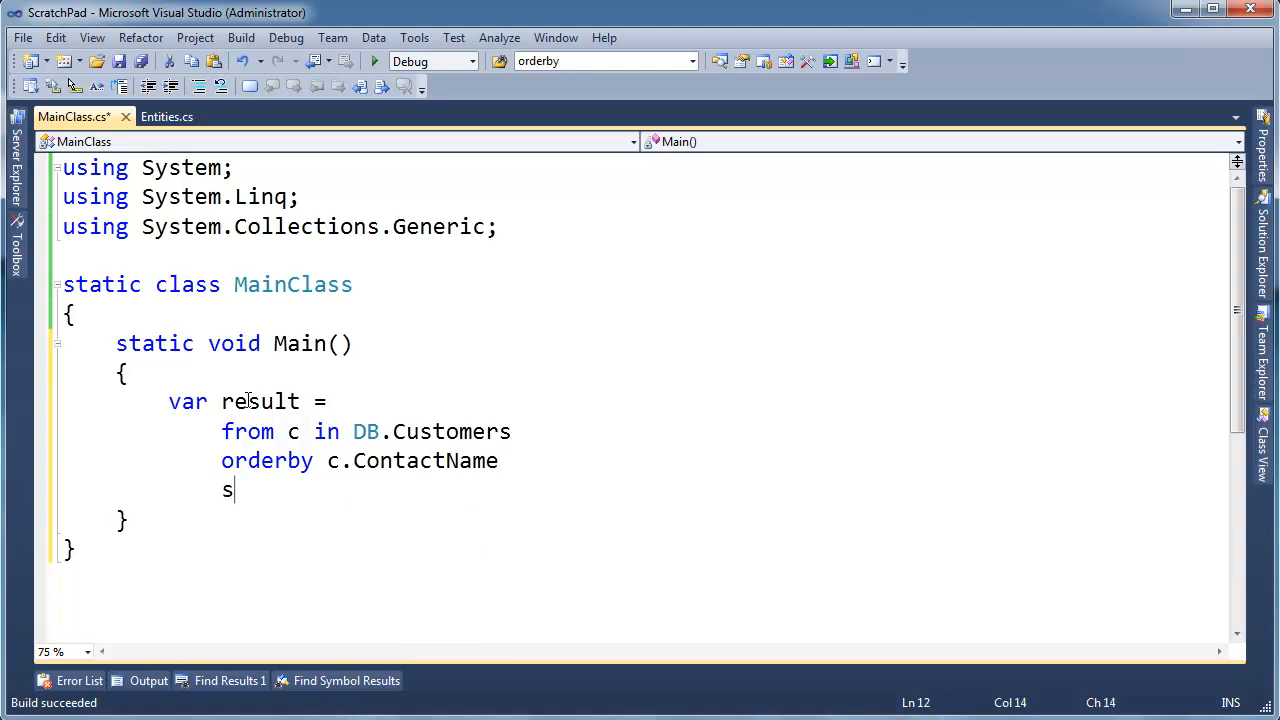
type("elect c;")
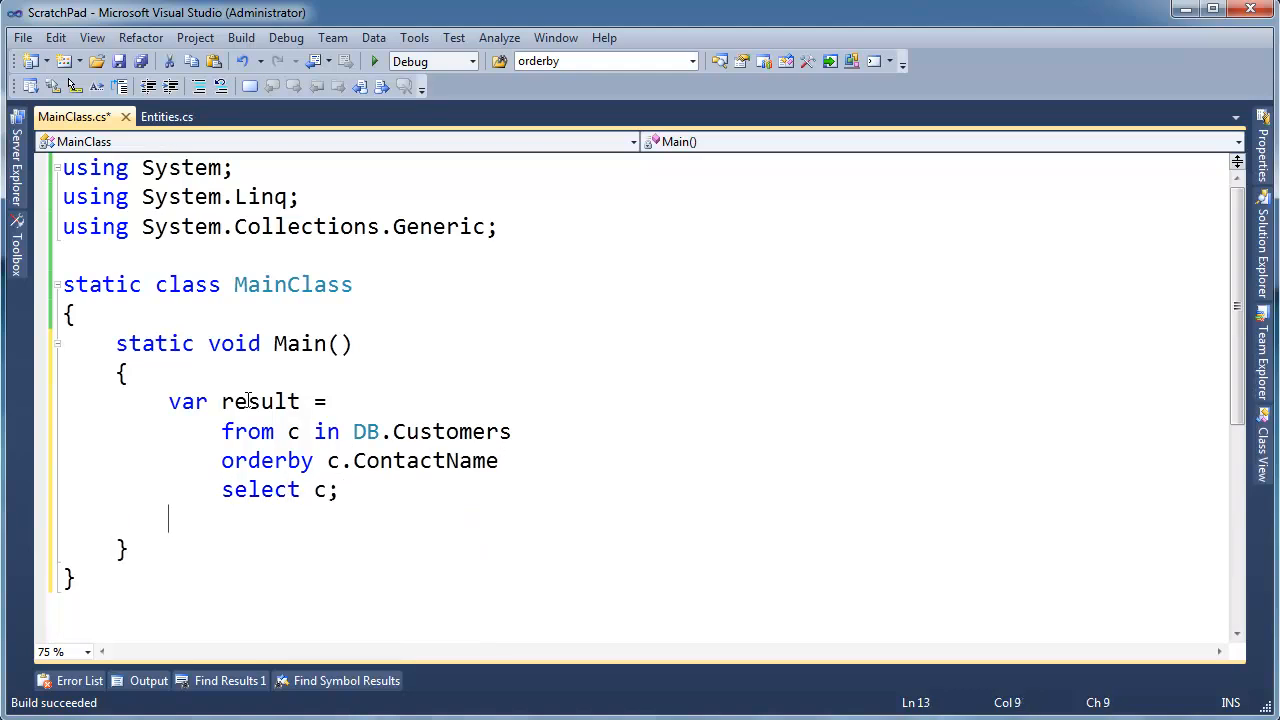
- Add a foreach over result printing c.ContactName with Console.WriteLine, and save
type("foreach(")
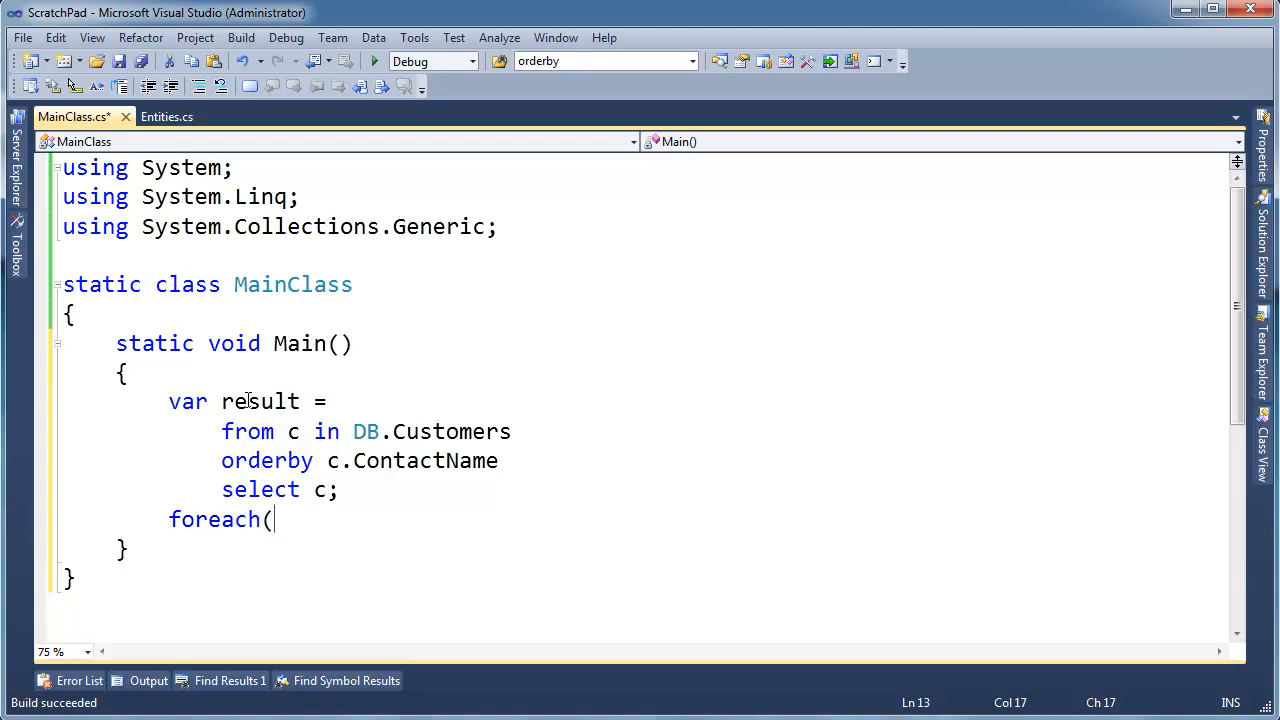
type("var")
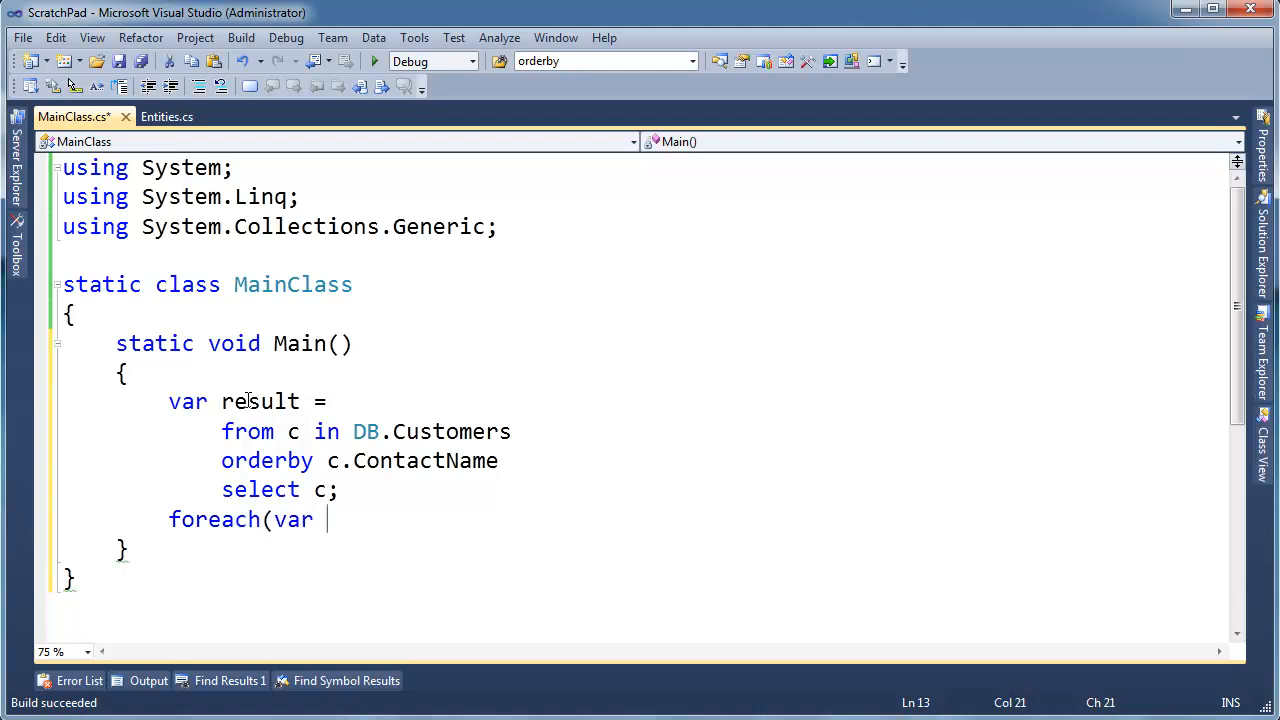
type("c in result")
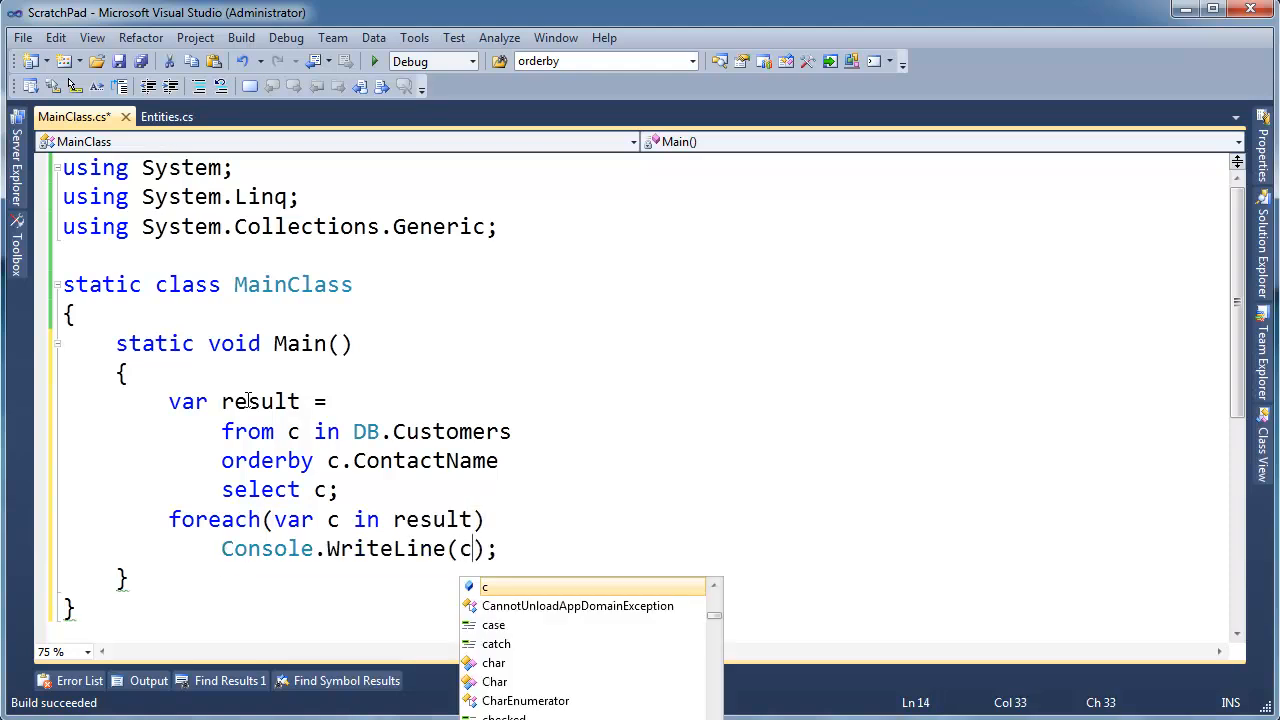
type(".ContactName")
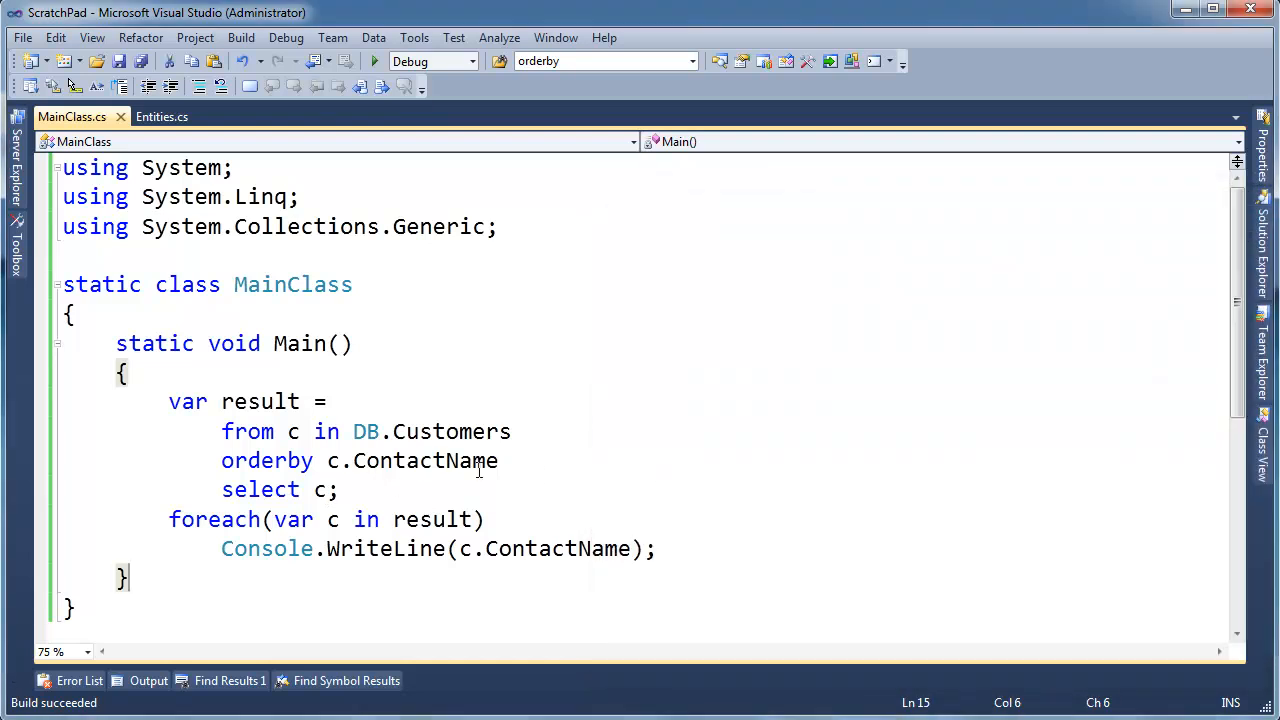
- Add the 'descending' keyword after c.ContactName in the orderby clause
type("desc")
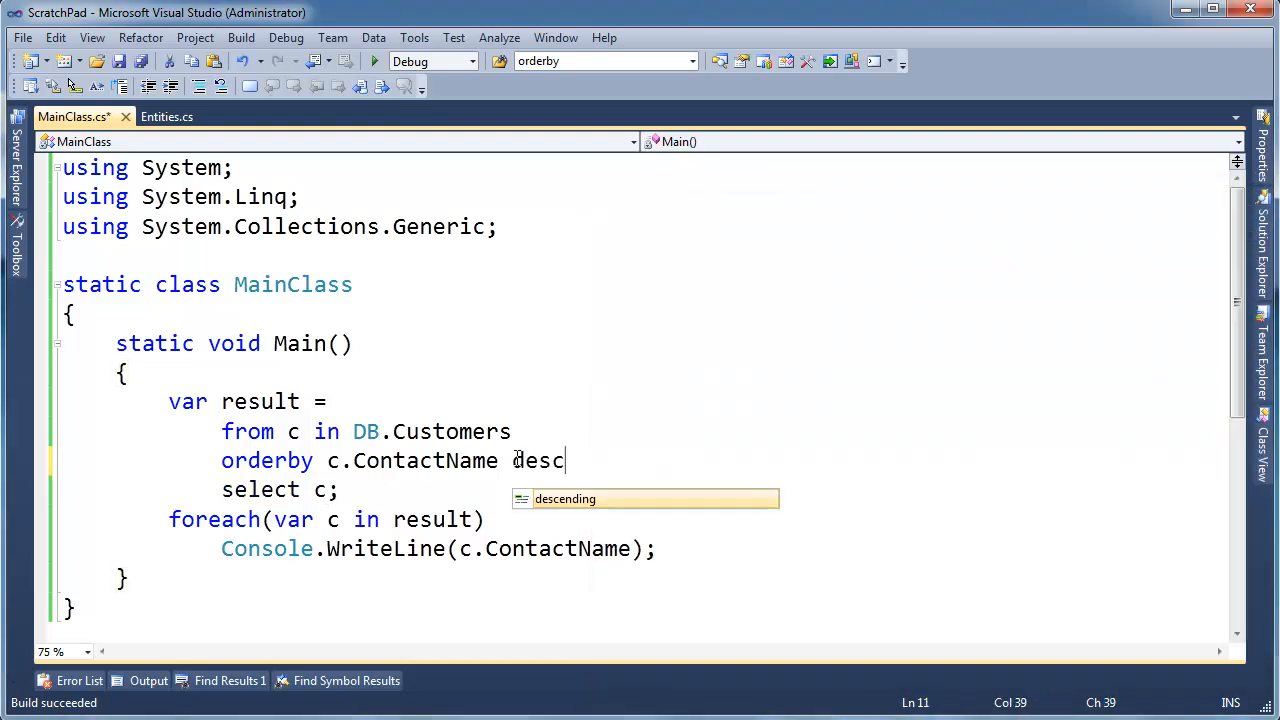
key("Tab")
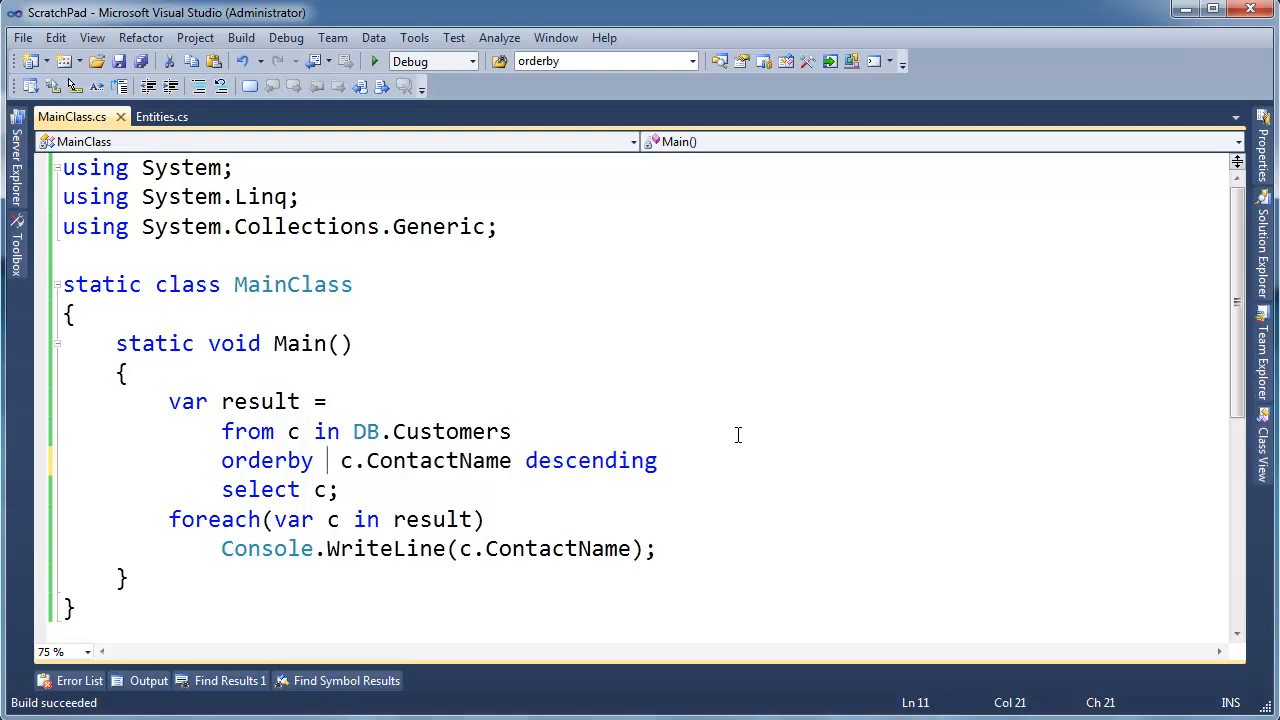
- Order by c.Country before ContactName and print c.Country + " " + c.ContactName
type("c.Country,")
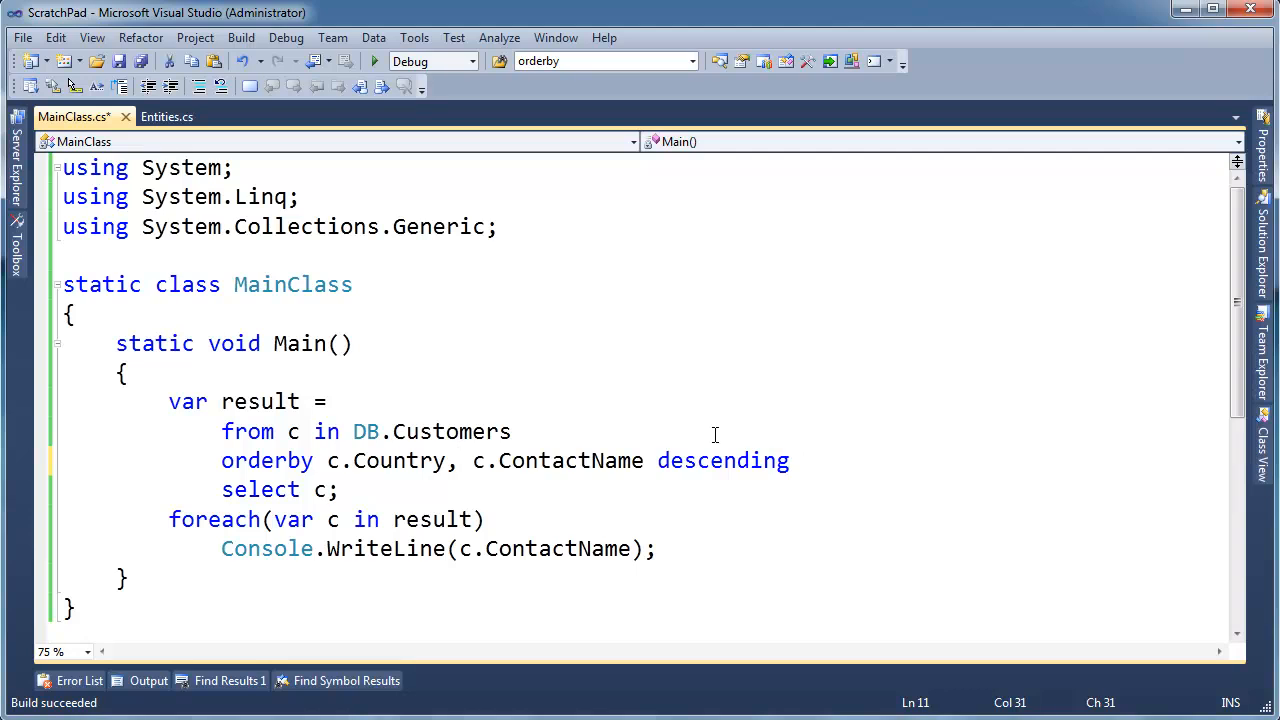
double_click(399, 460)
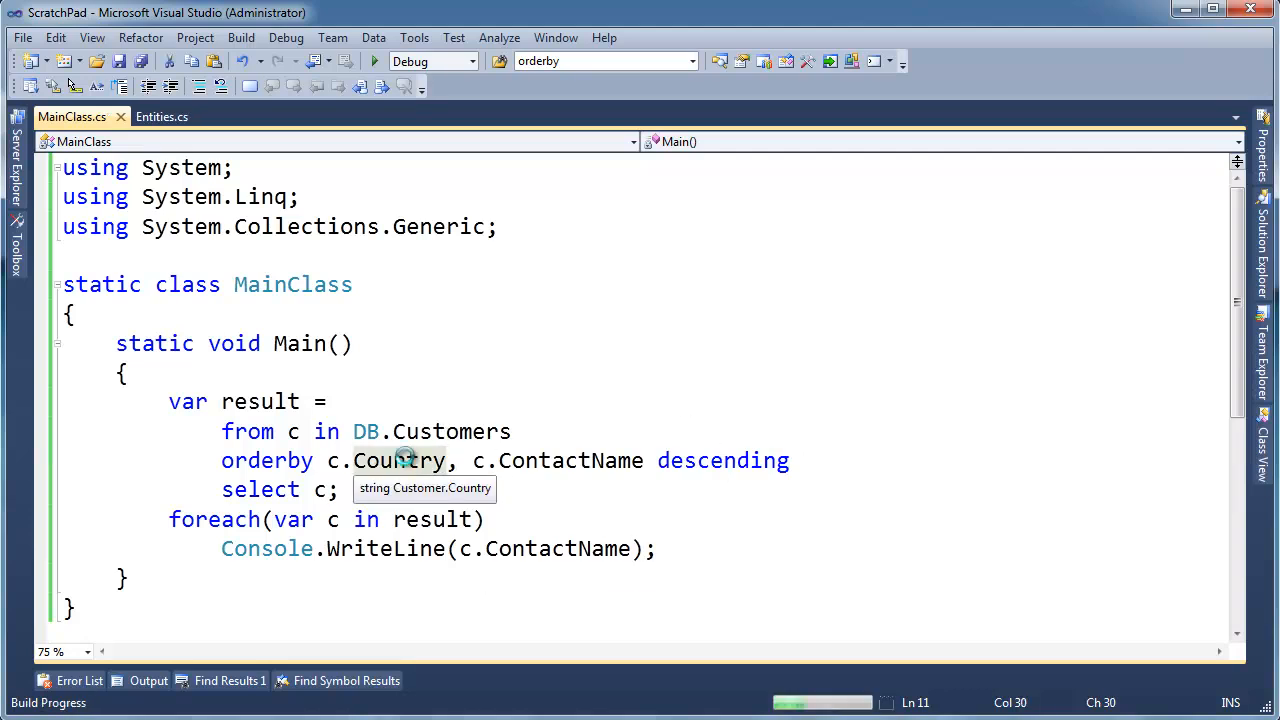
left_click(370, 61)
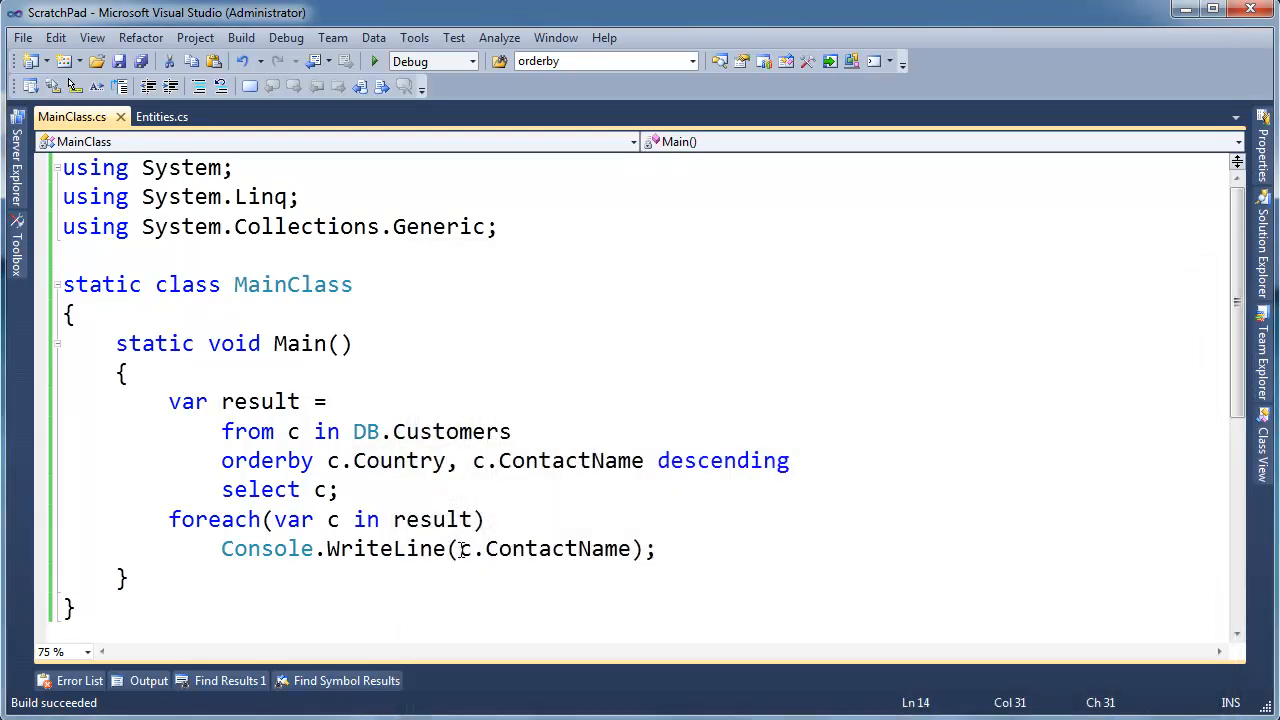
type(".Country c.Co")
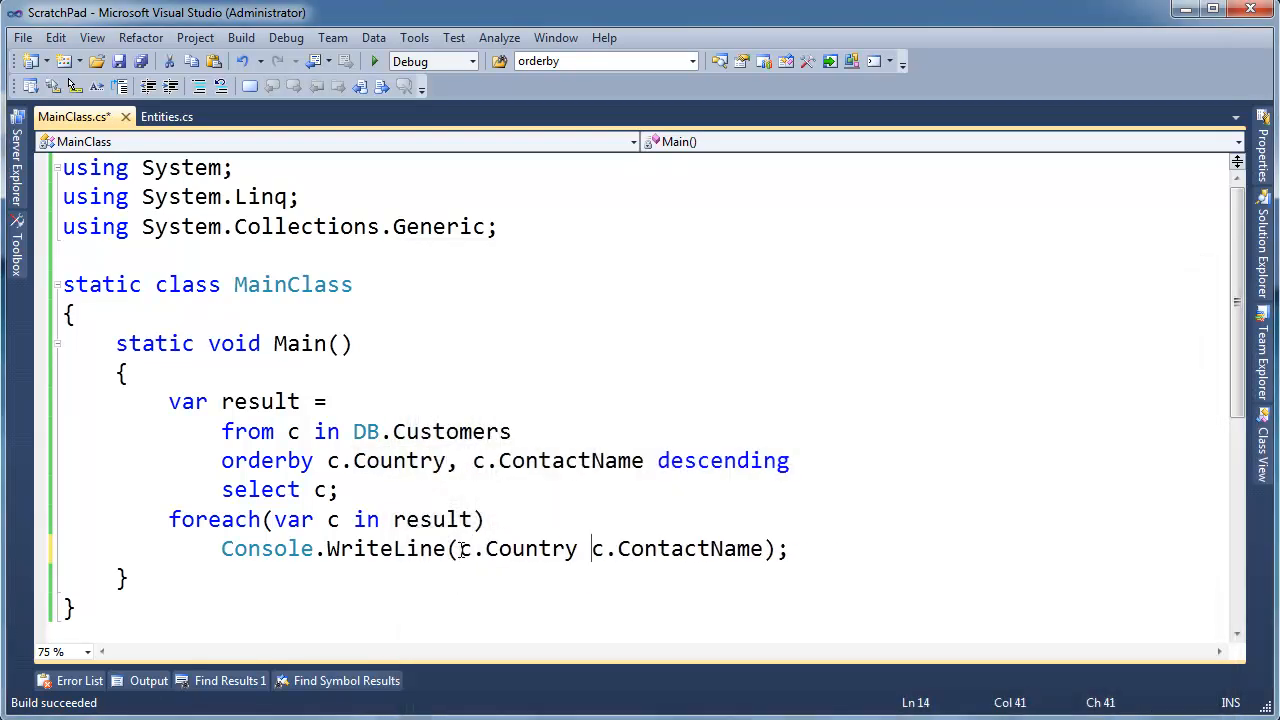
type("+ \" \" +")
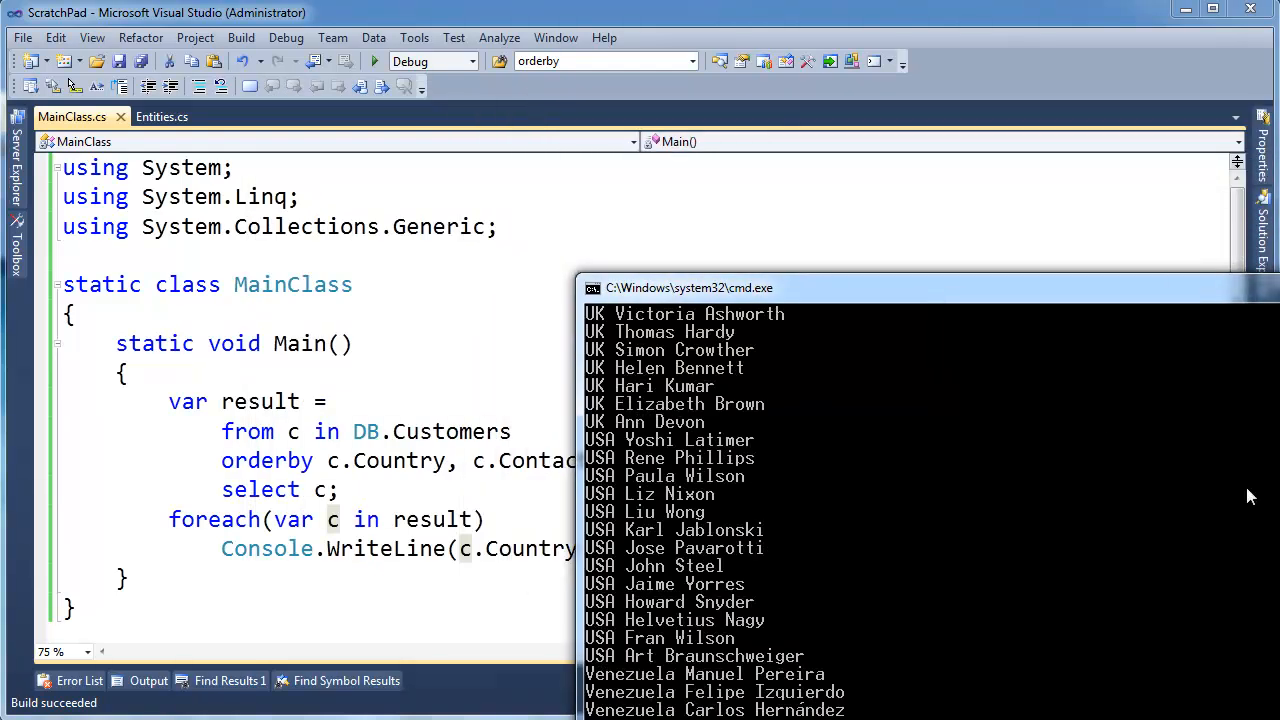
mouse_move(605, 700)
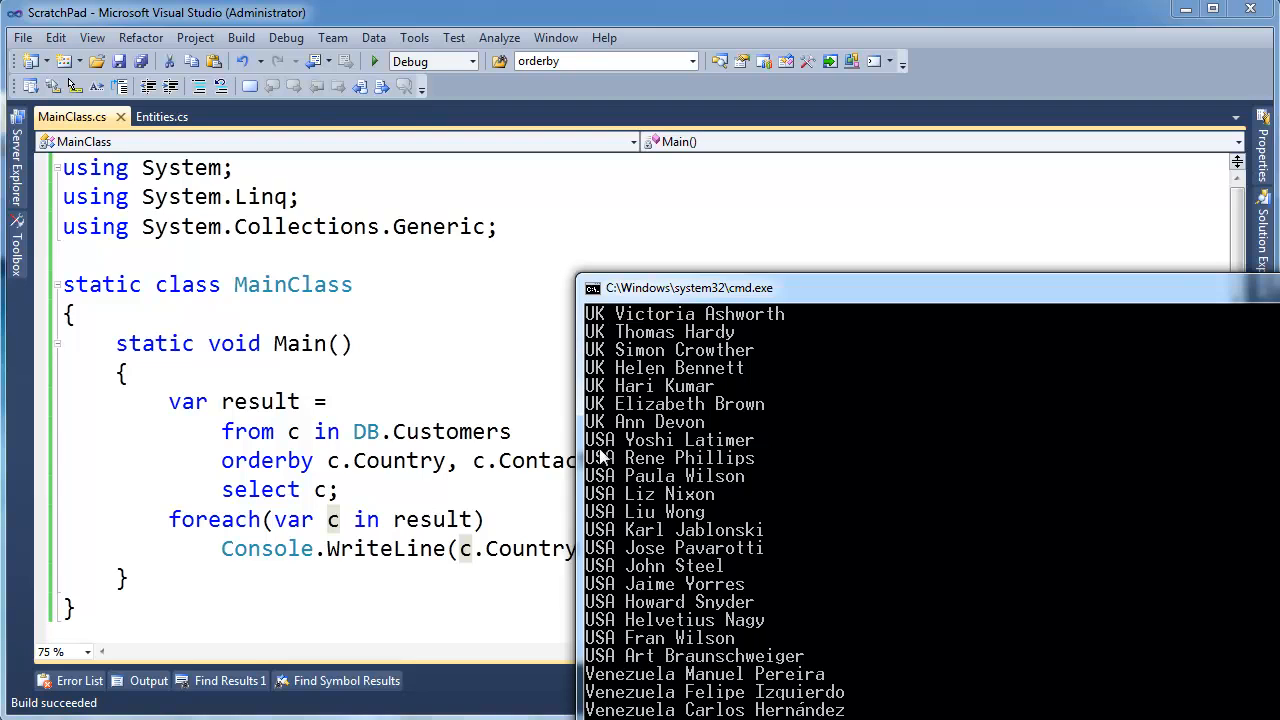
mouse_move(600, 435)
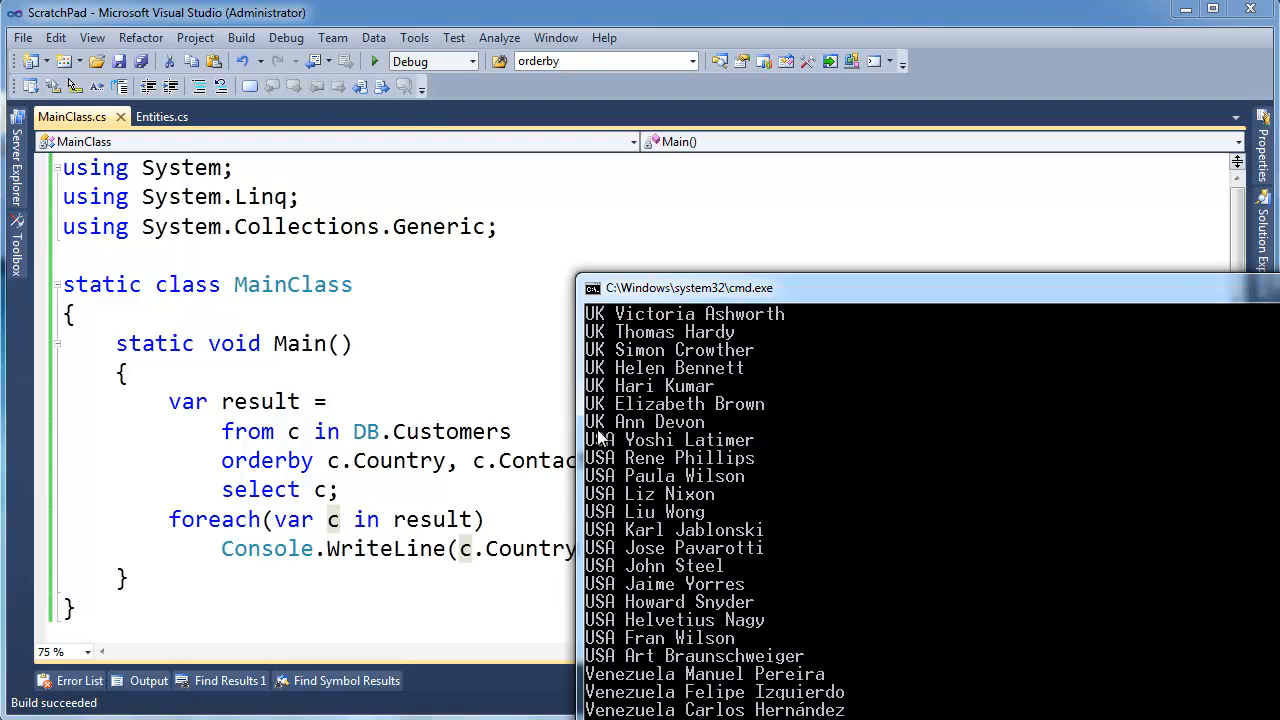
mouse_move(630, 692)
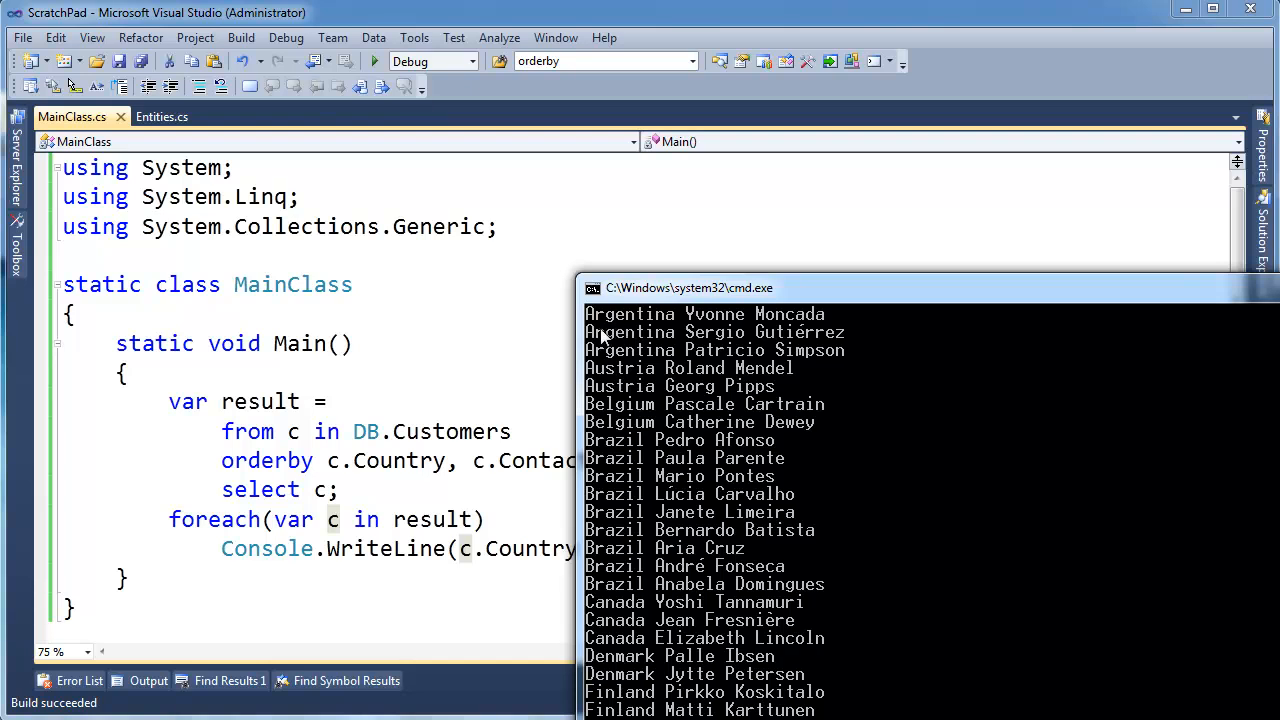
mouse_move(720, 322)
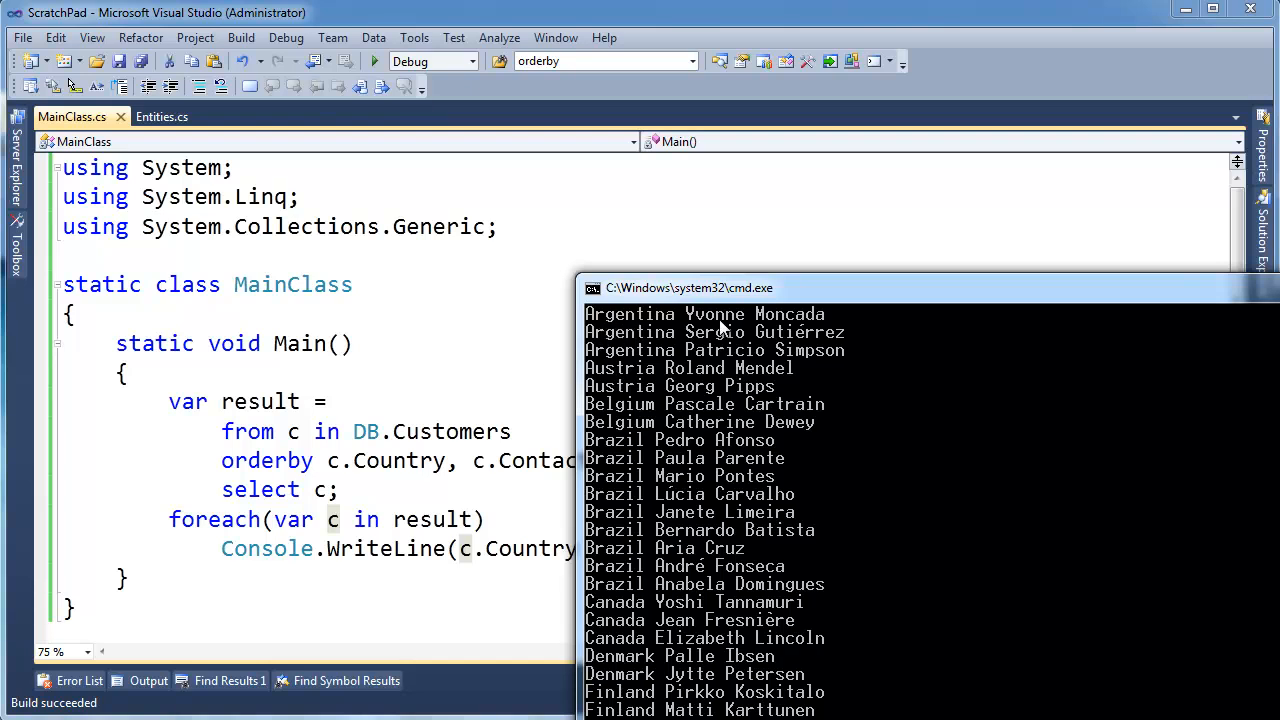
mouse_move(700, 368)
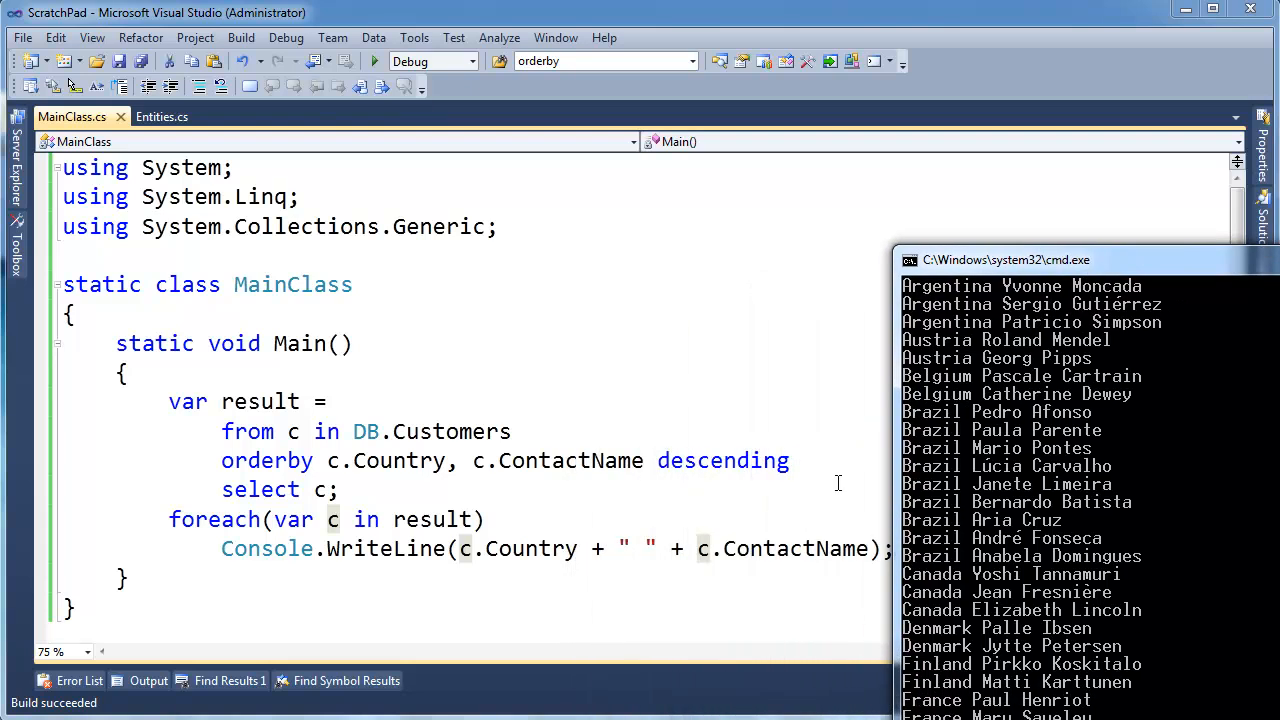
mouse_move(1050, 310)
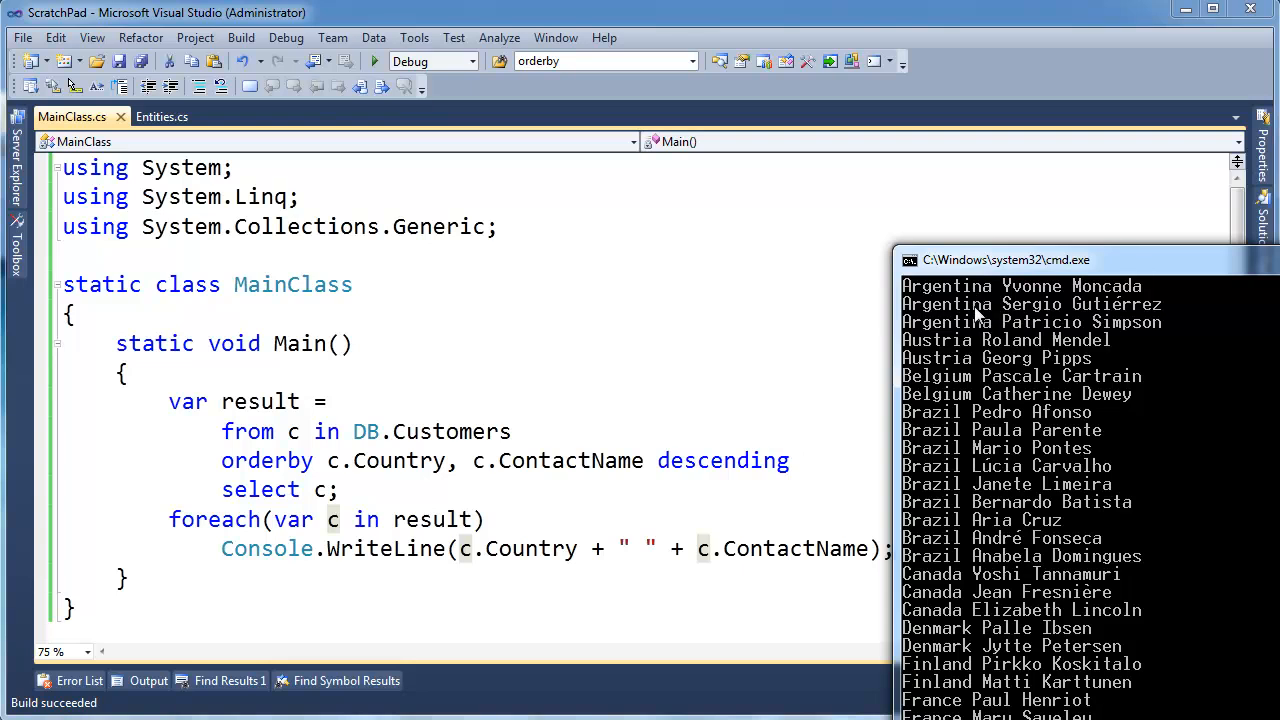
mouse_move(985, 312)
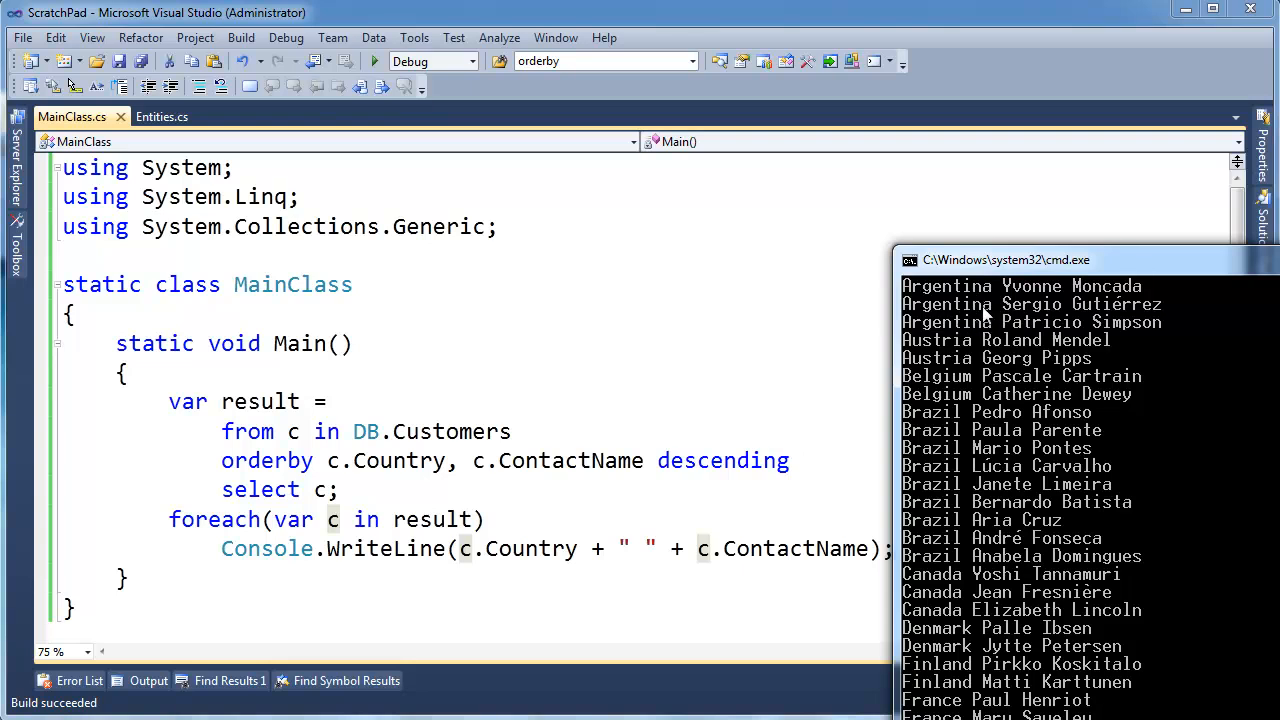
mouse_move(1037, 310)
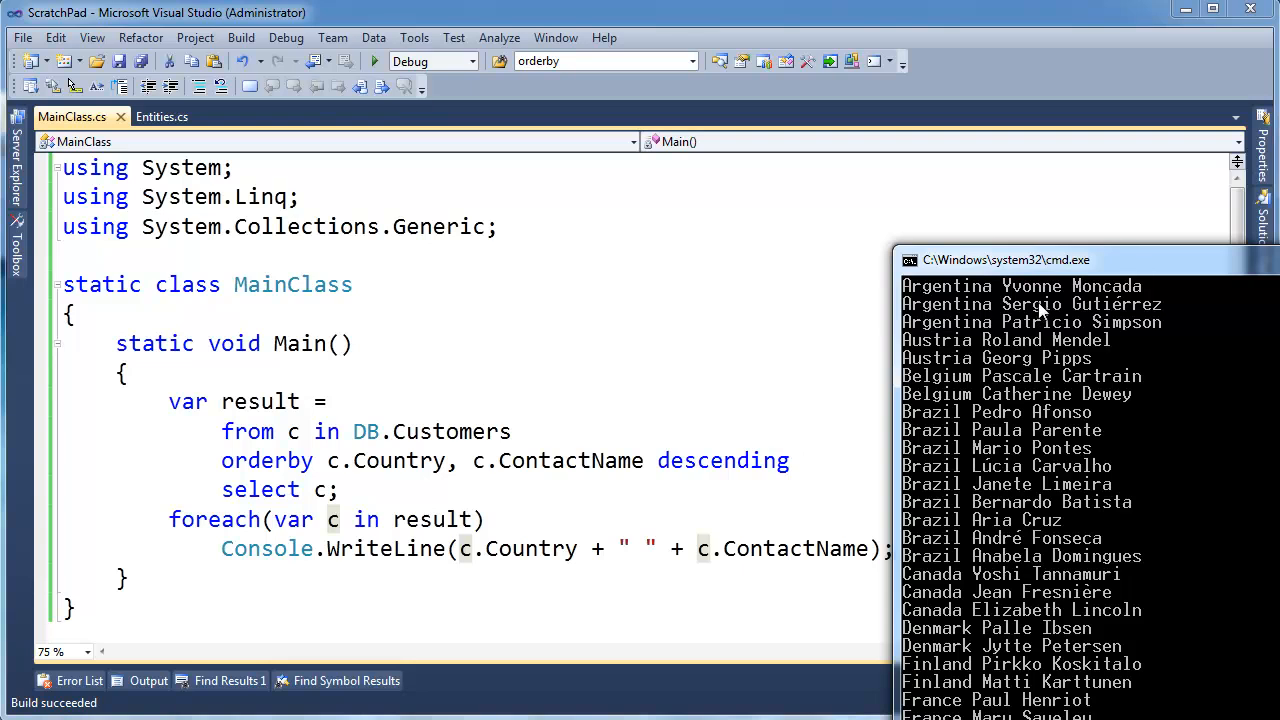
mouse_move(1028, 316)
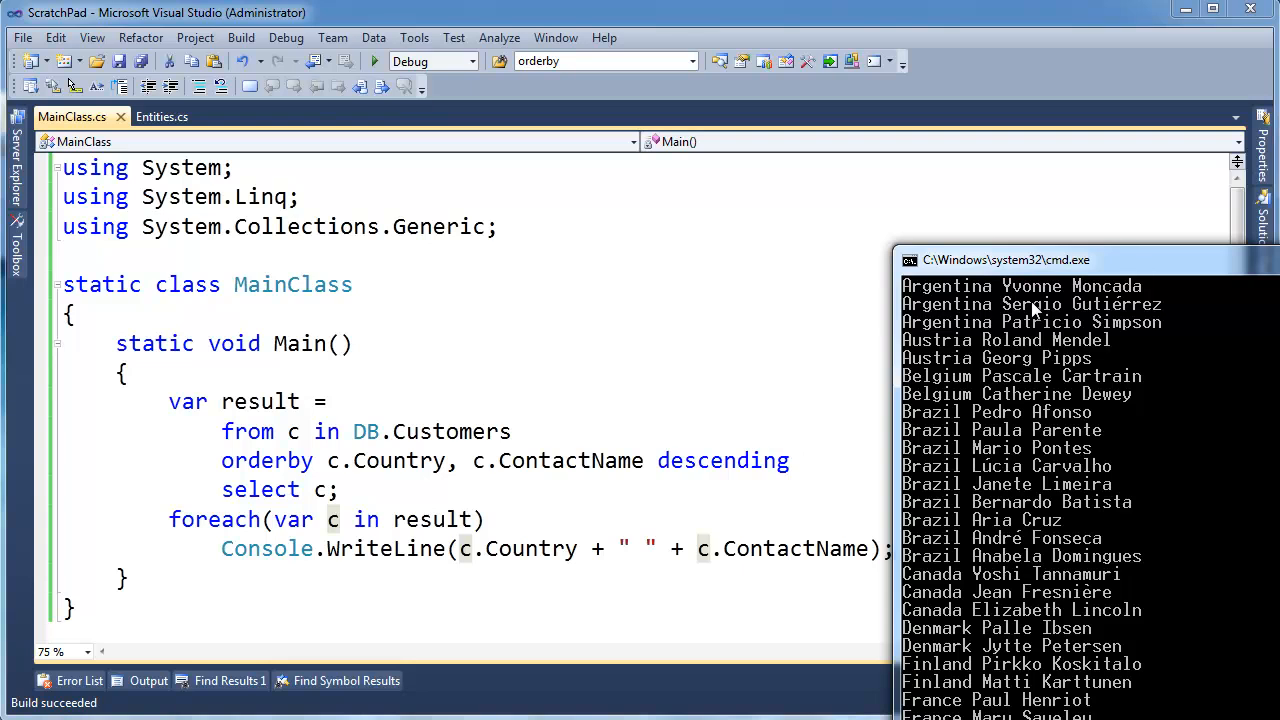
mouse_move(1035, 316)
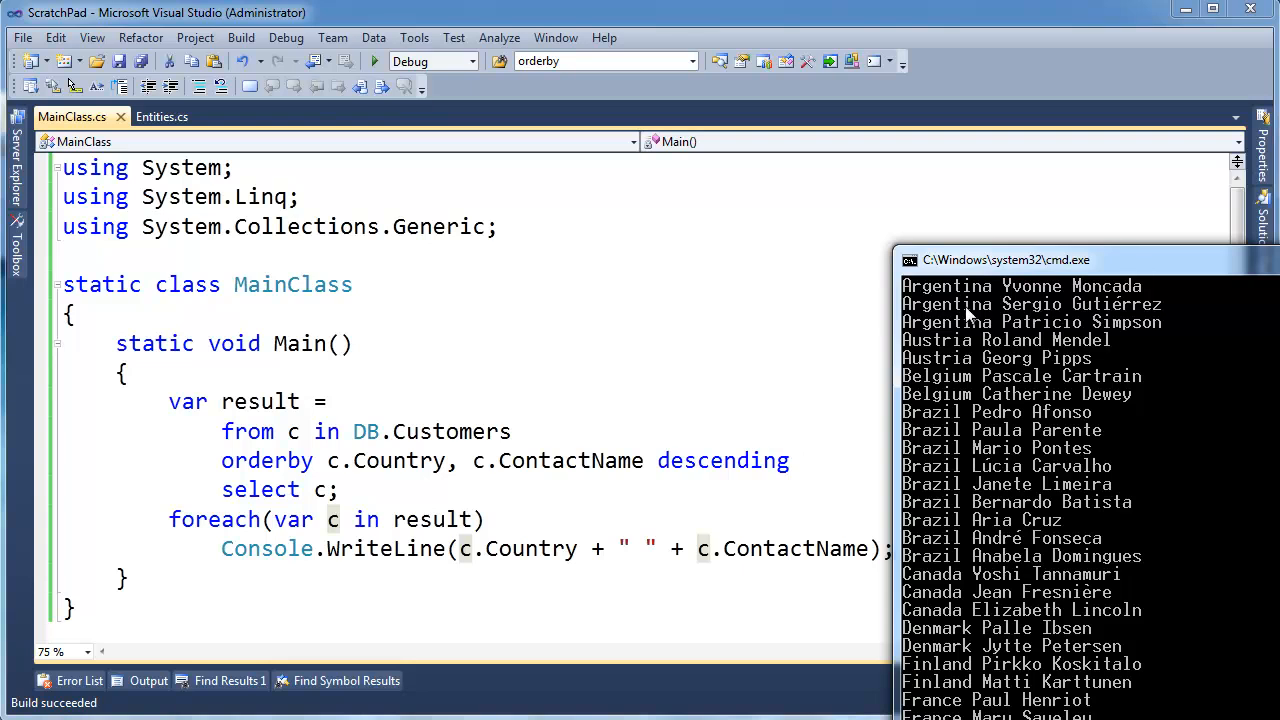
mouse_move(947, 426)
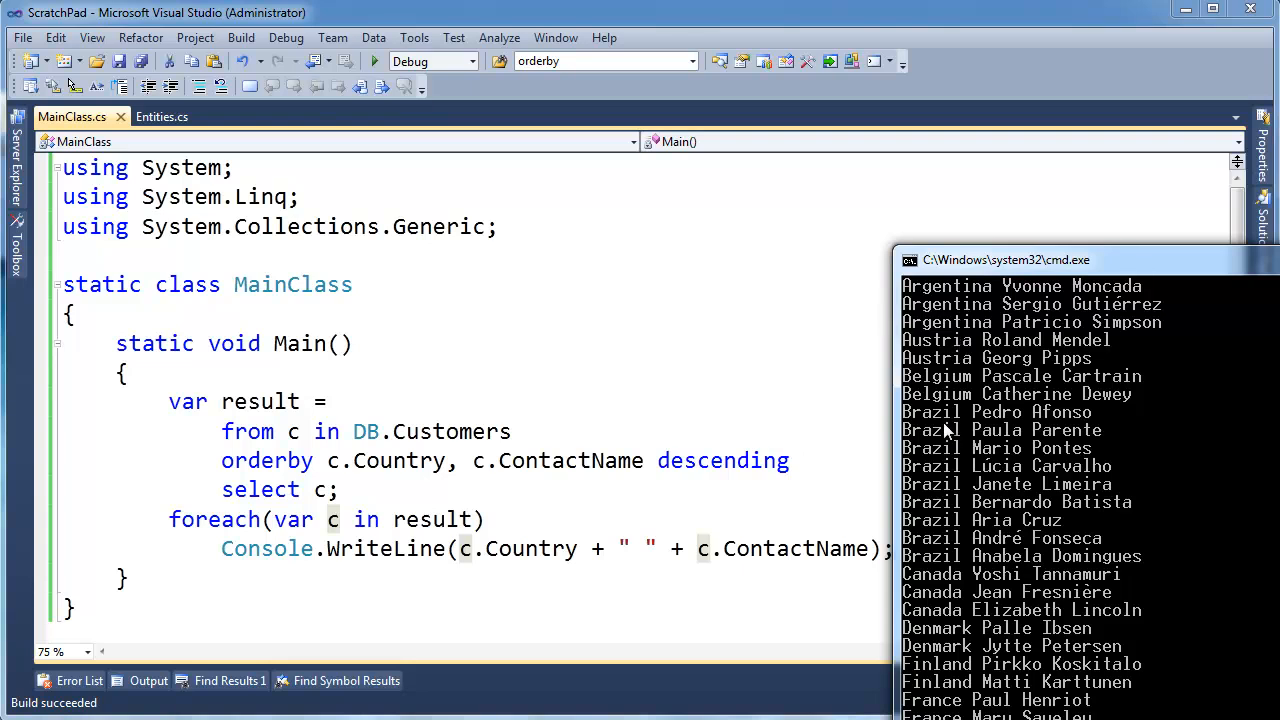
mouse_move(1025, 533)
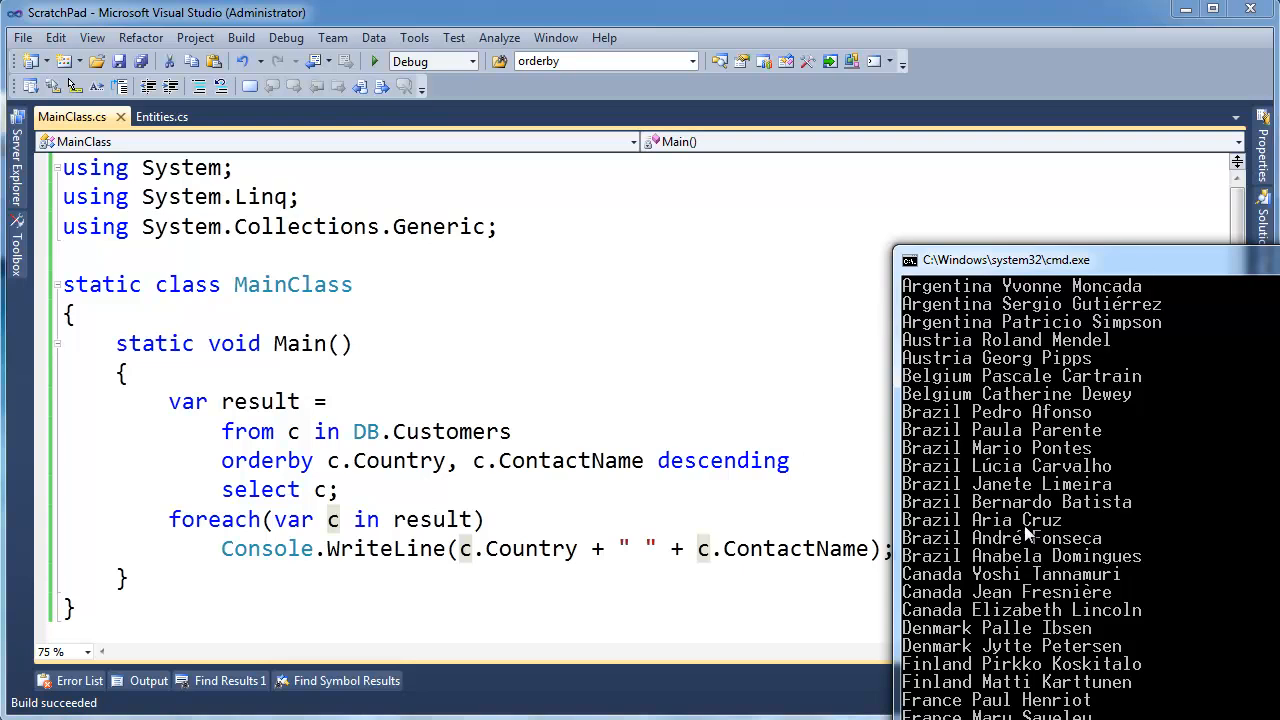
mouse_move(990, 460)
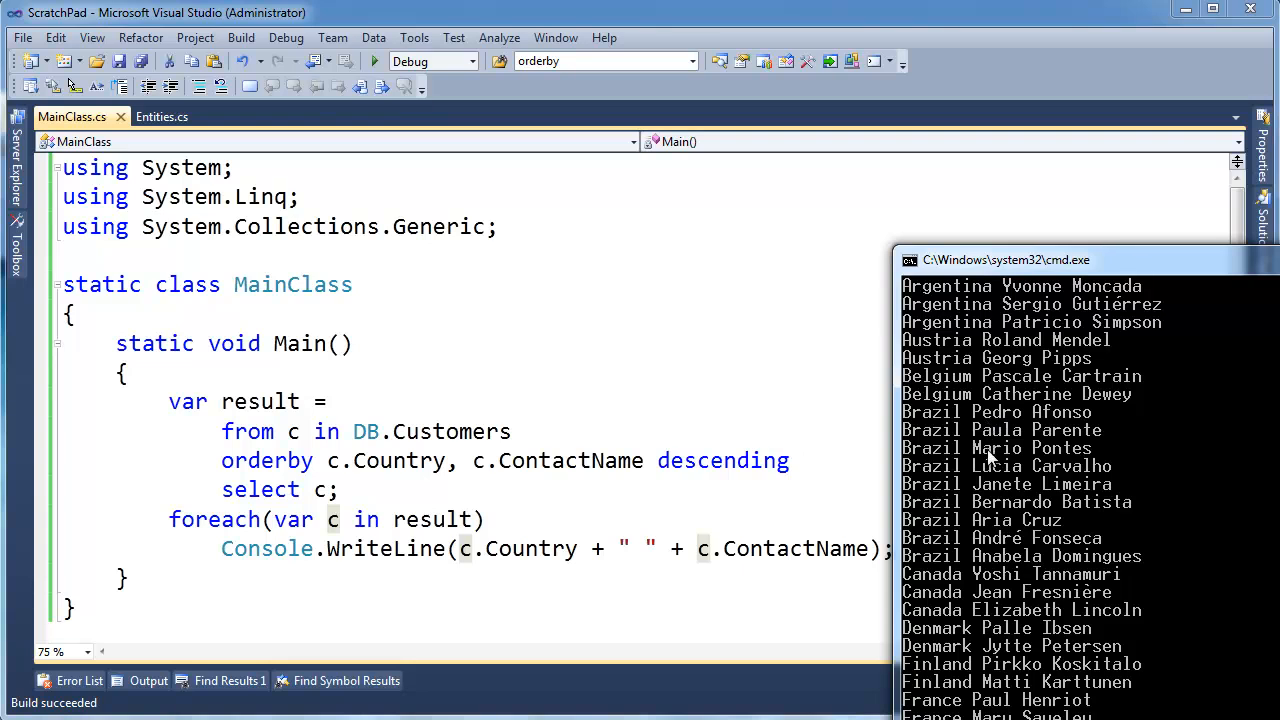
mouse_move(990, 517)
type(" c")
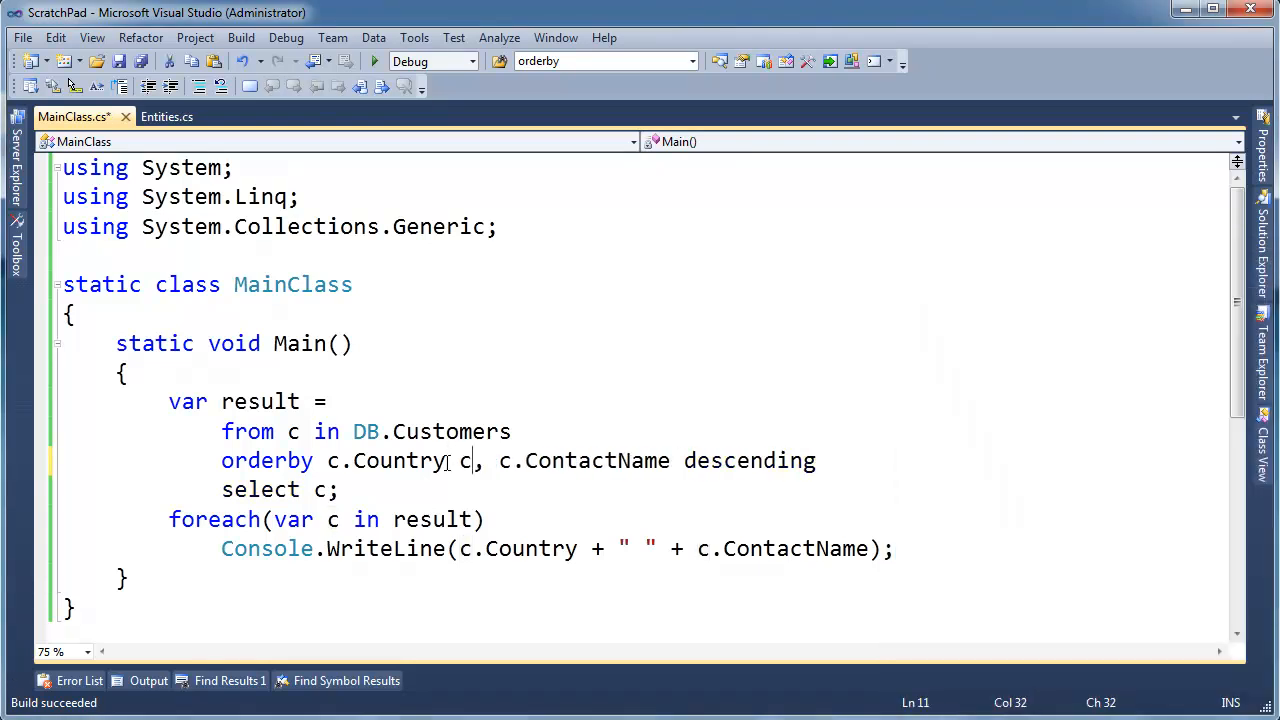
- Add 'descending' after c.Country in the orderby clause, replacing a tried 'ascending'
key("BackSpace")
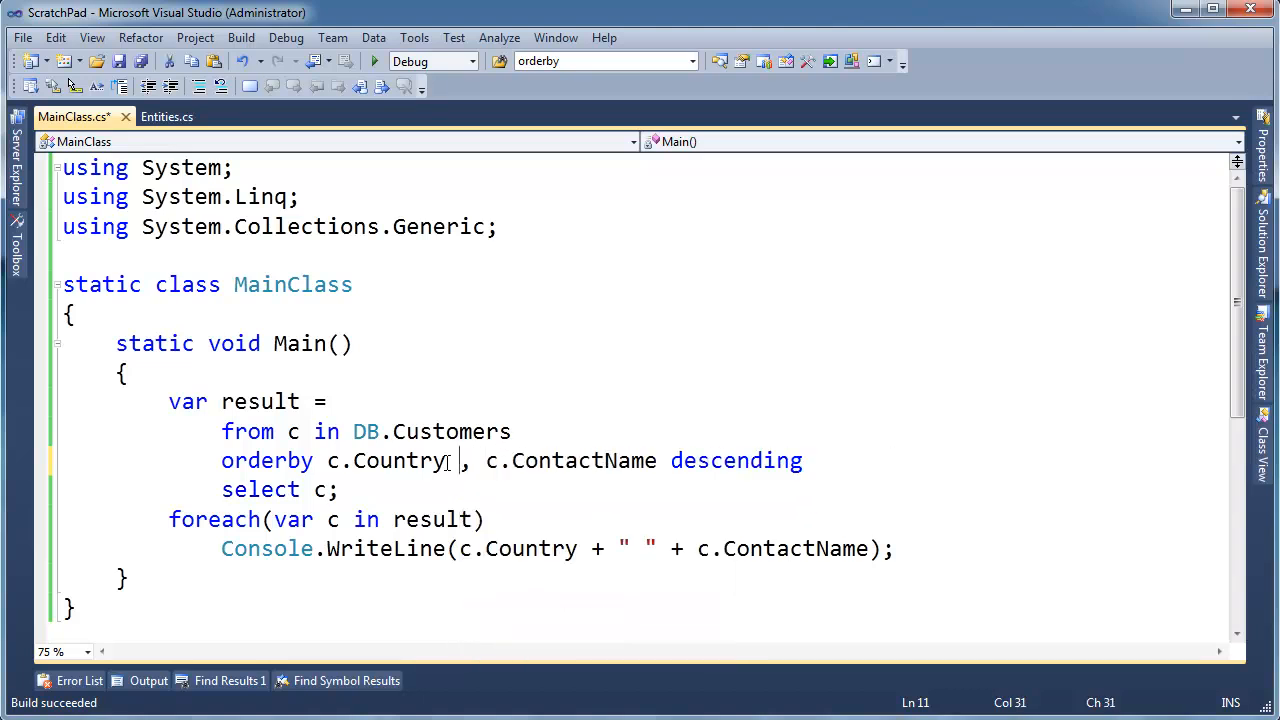
type("ascending")
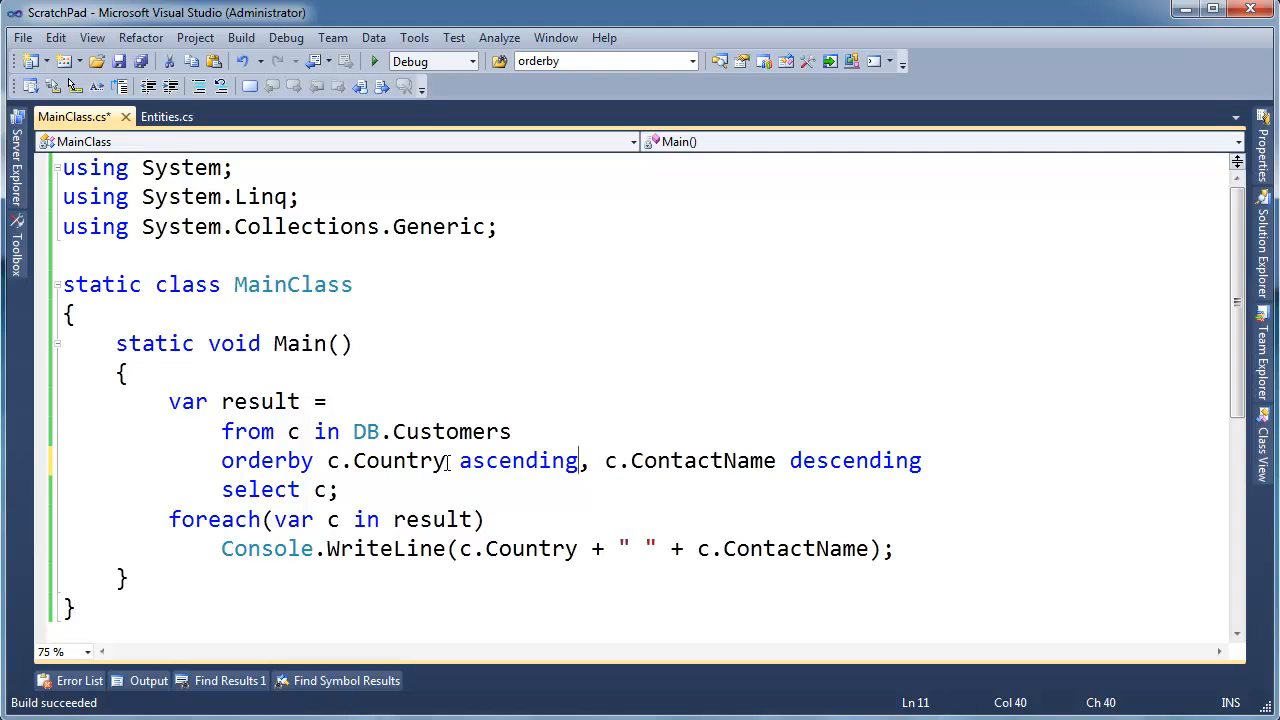
type("d")
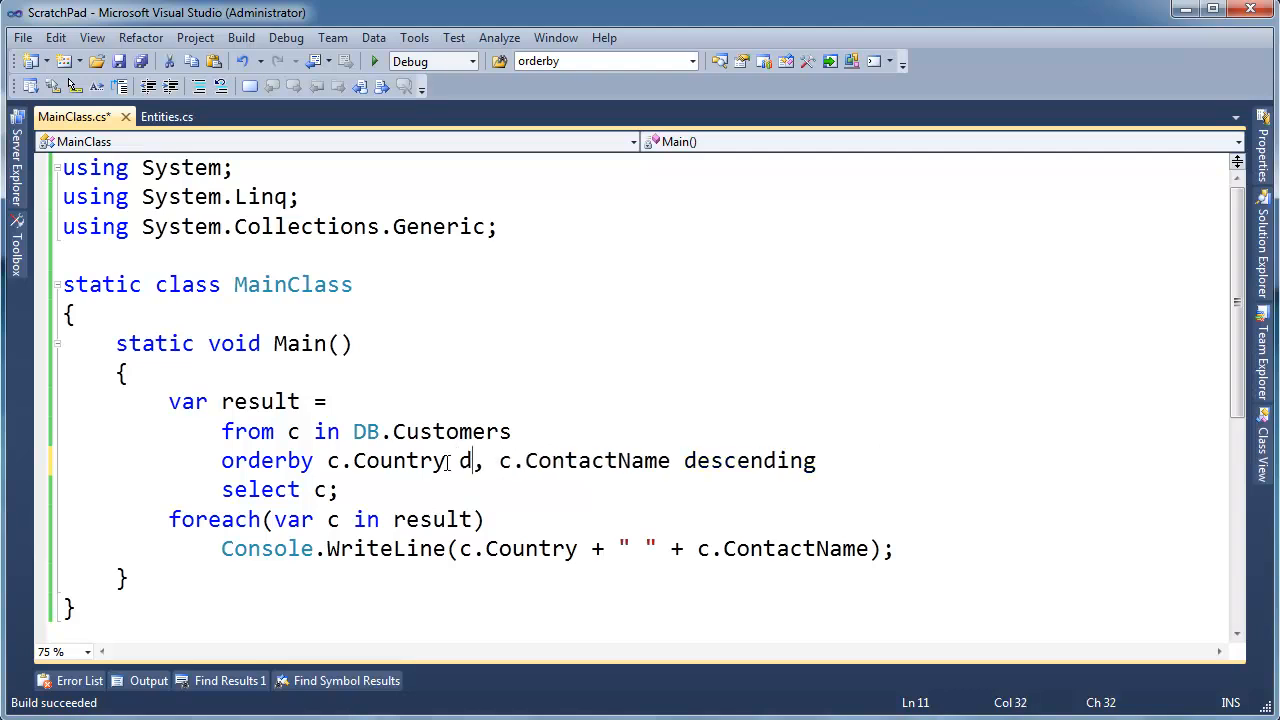
type("escending")
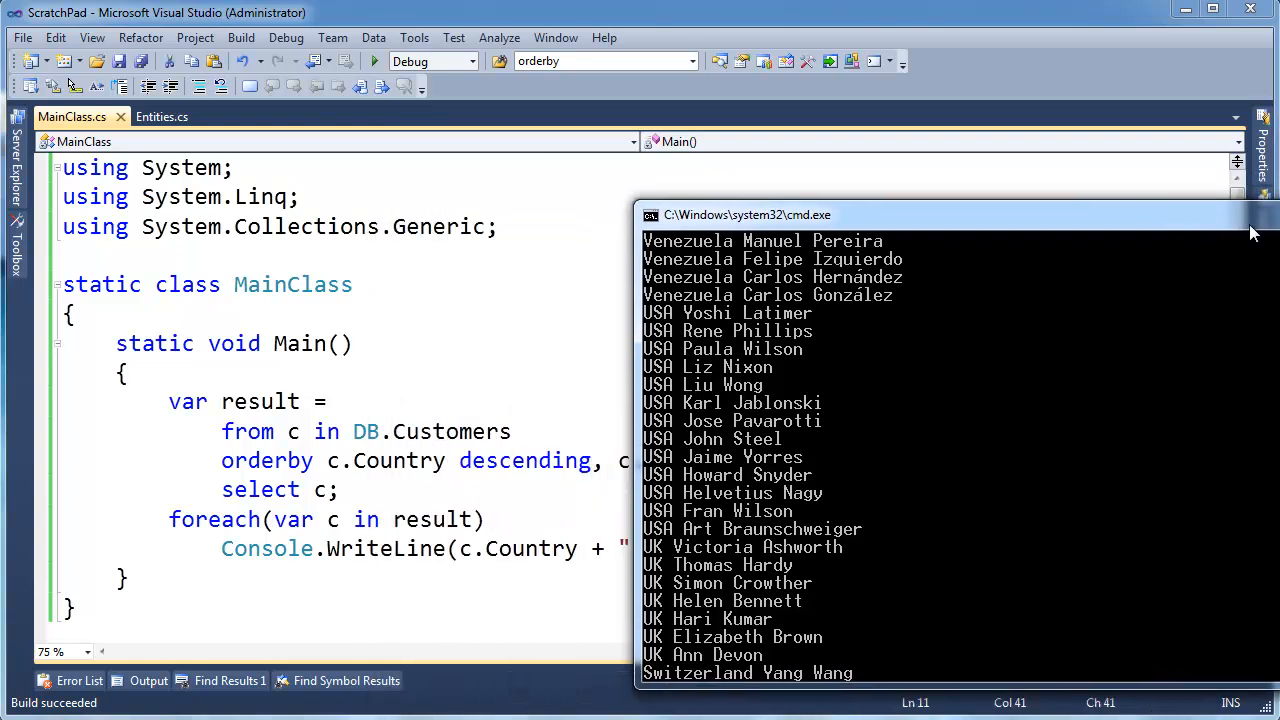
mouse_move(775, 245)
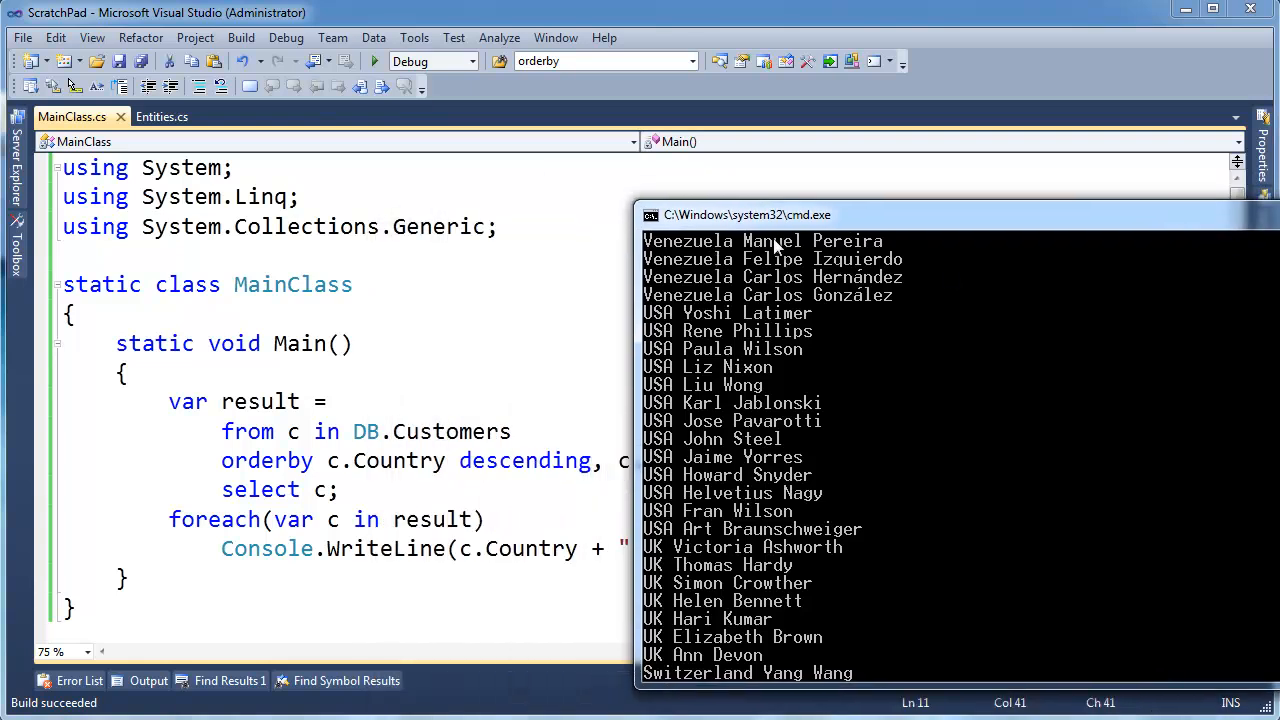
mouse_move(760, 277)
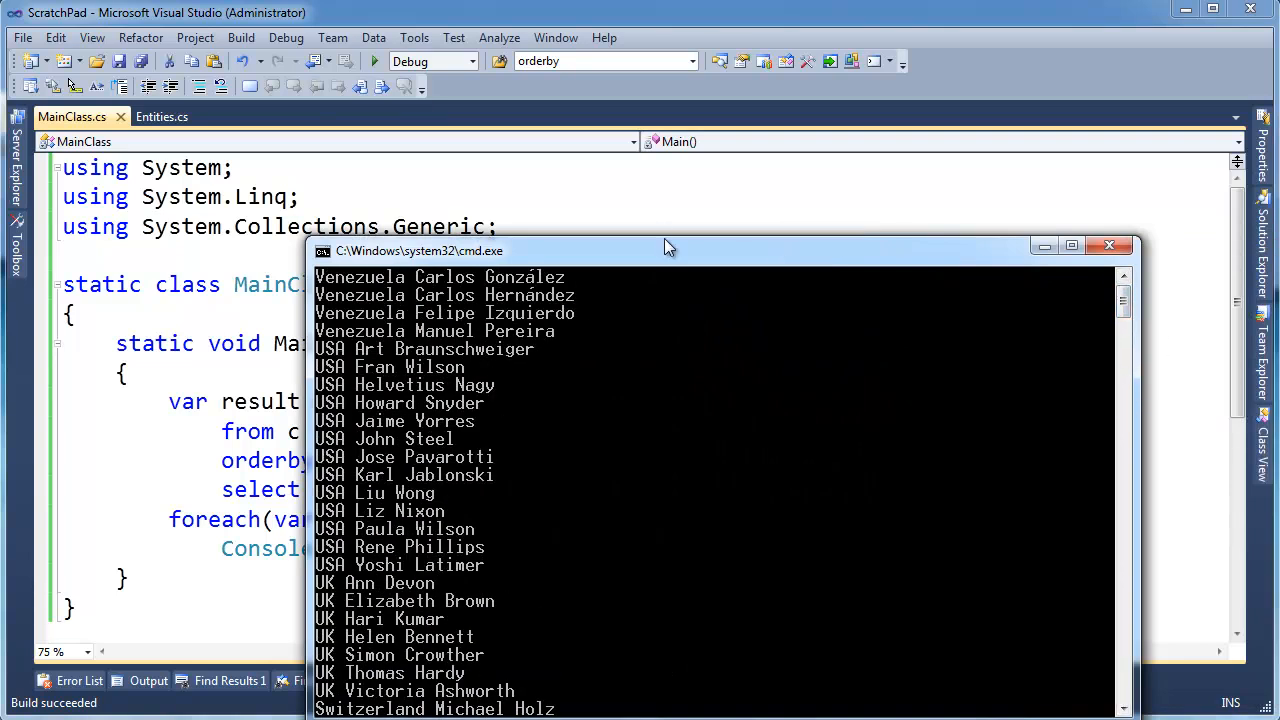
mouse_move(426, 331)
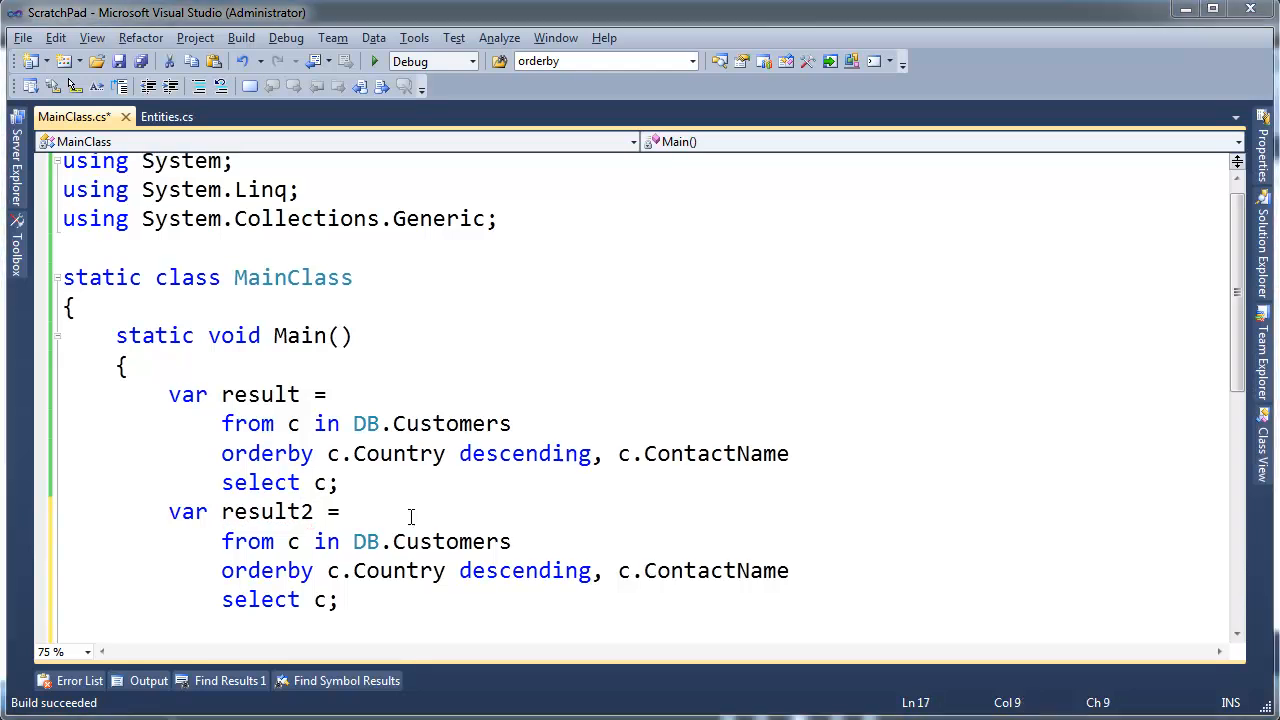
- Comment out result2's from line and write DB.Customers in its place
type("//")
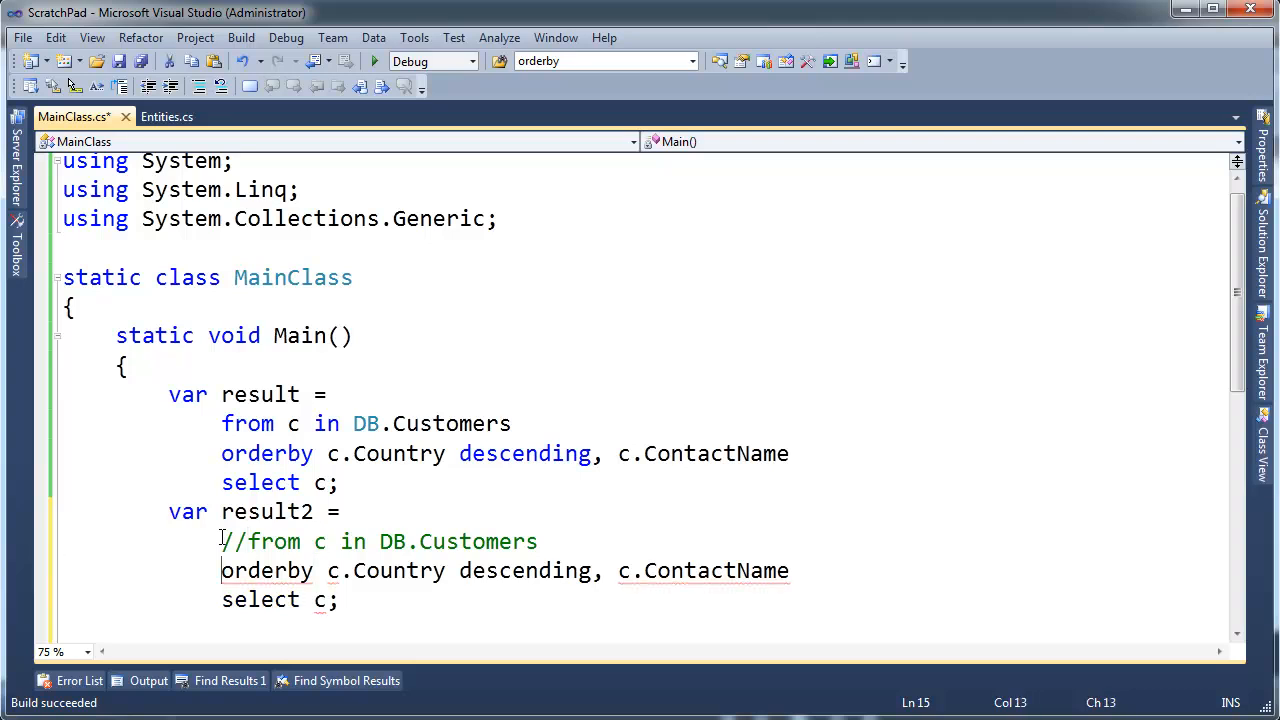
type("DB.cu")
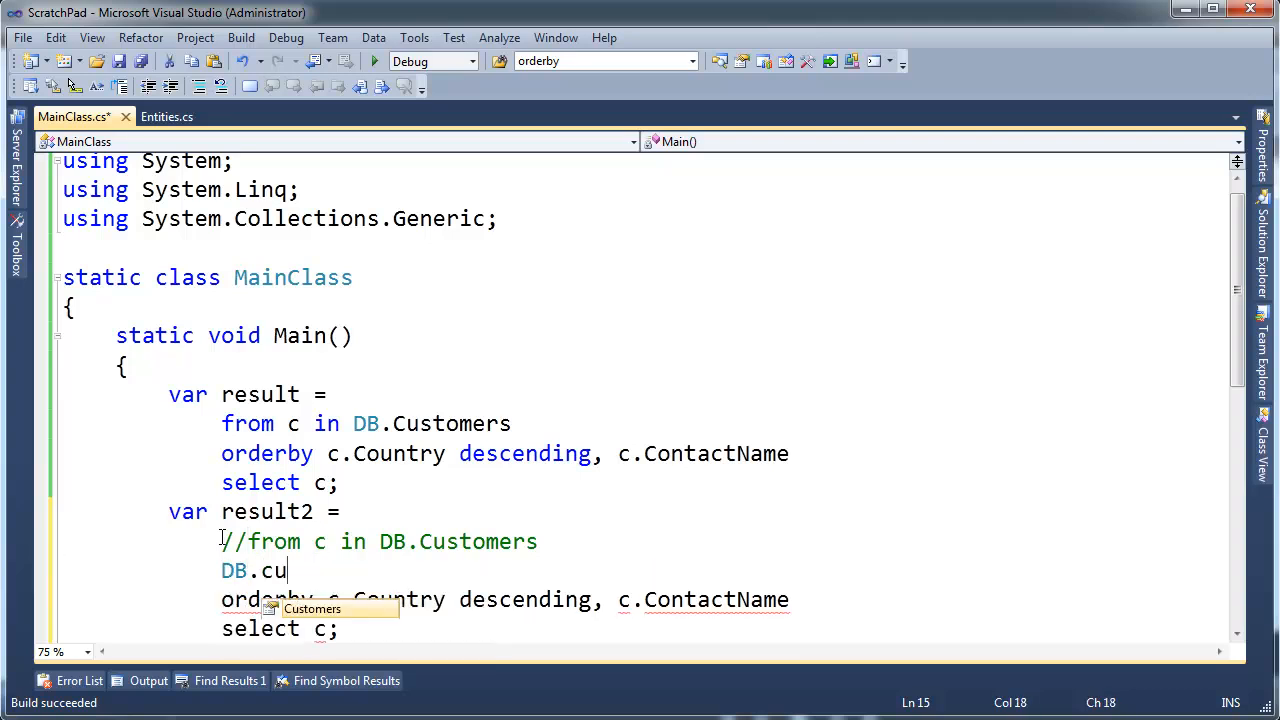
key("Tab")
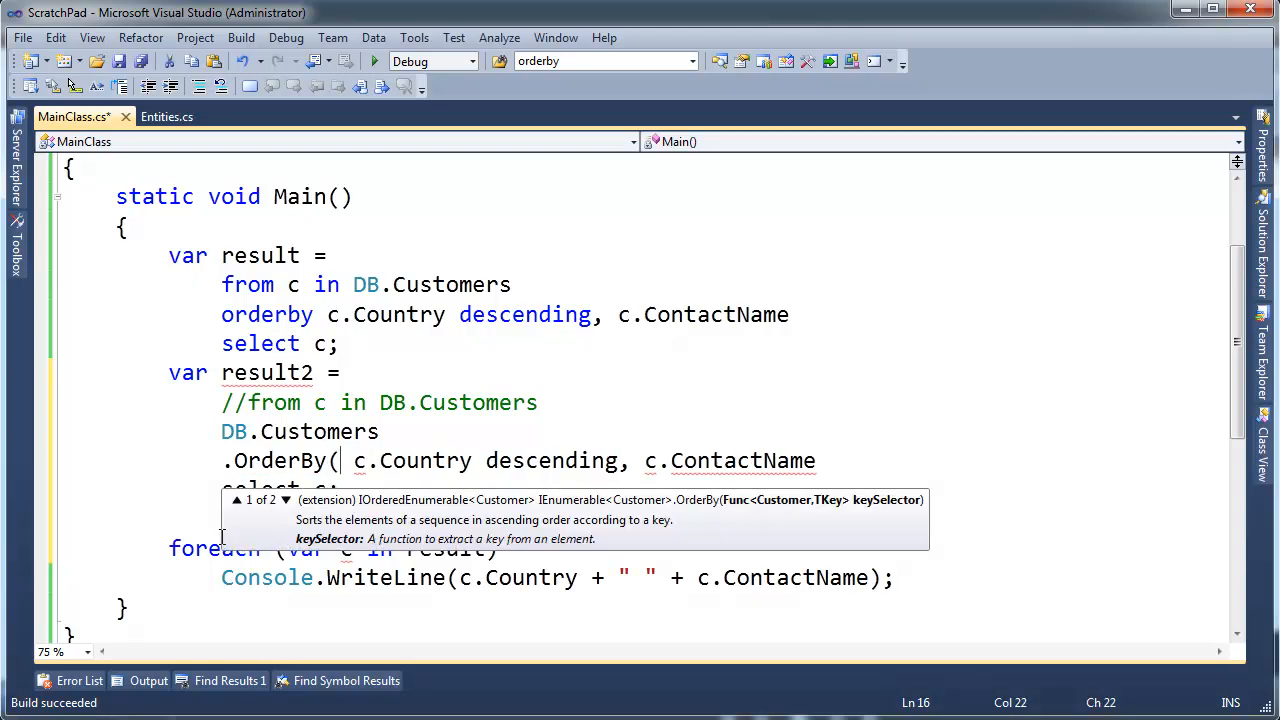
- Chain .OrderByDescending(c => c.Country), dropping the leftover 'descending' keyword
type("c =>")
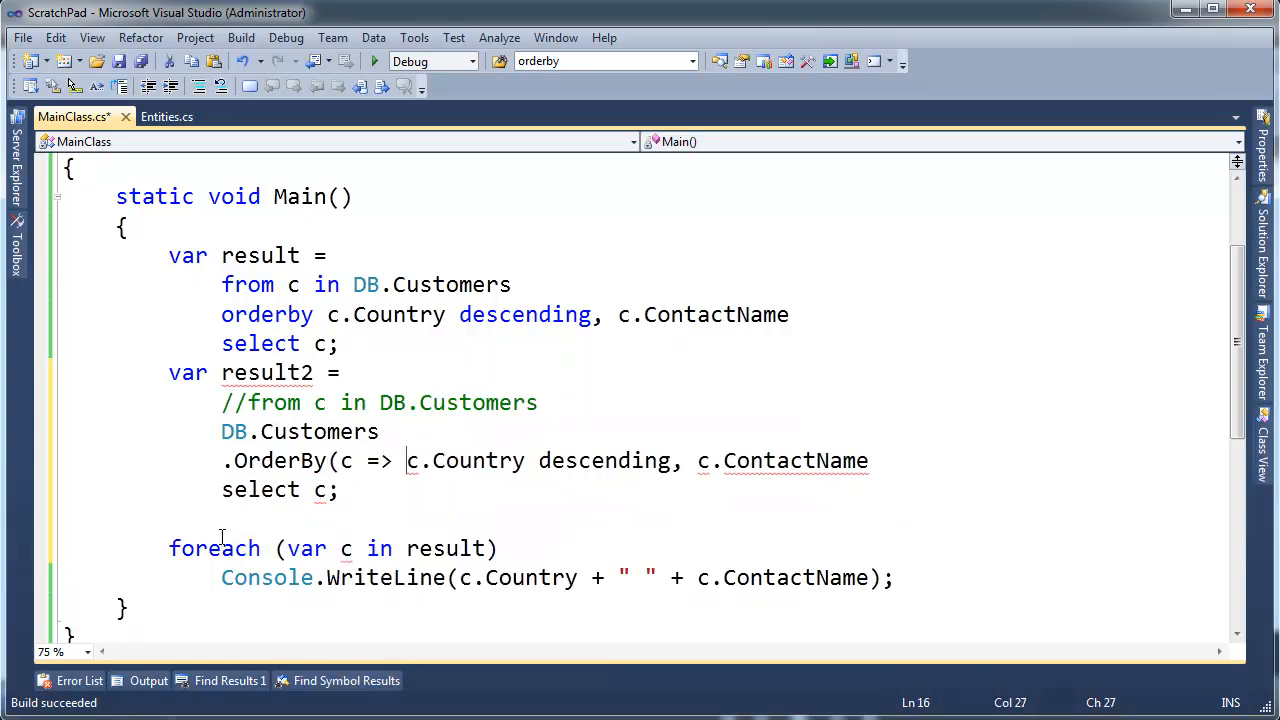
double_click(603, 460)
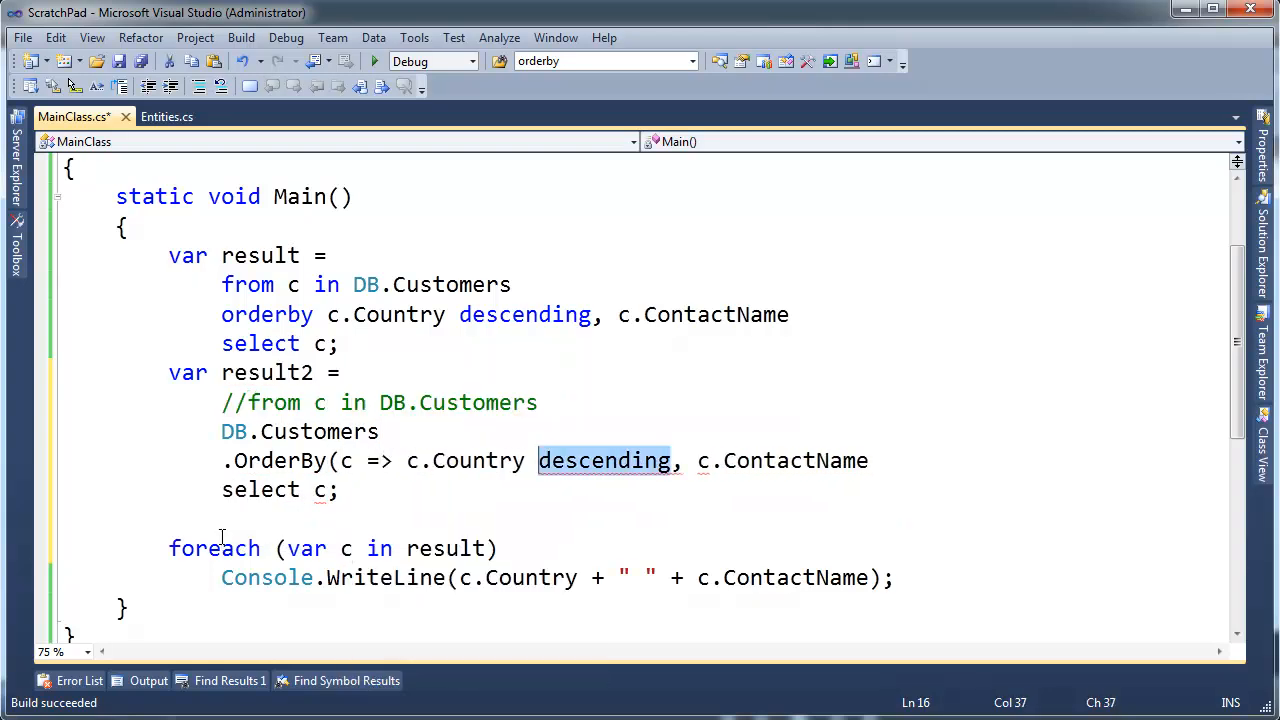
key("Delete")
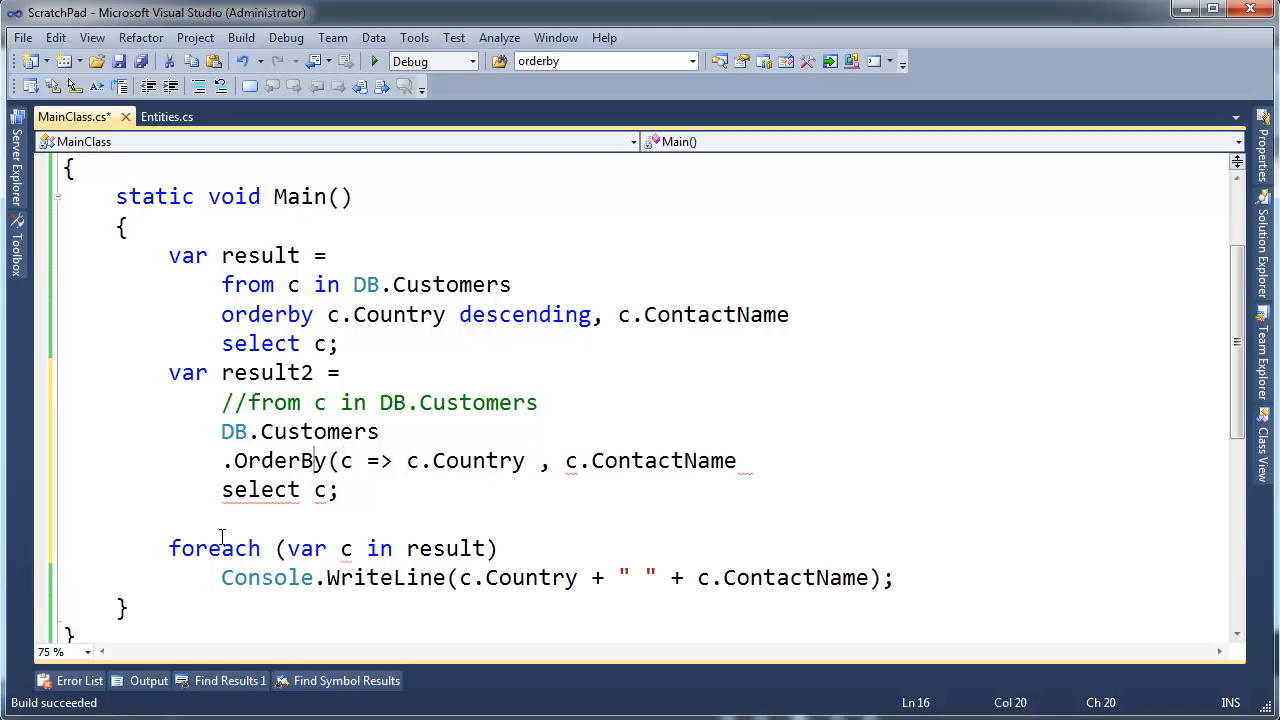
type("Descending")
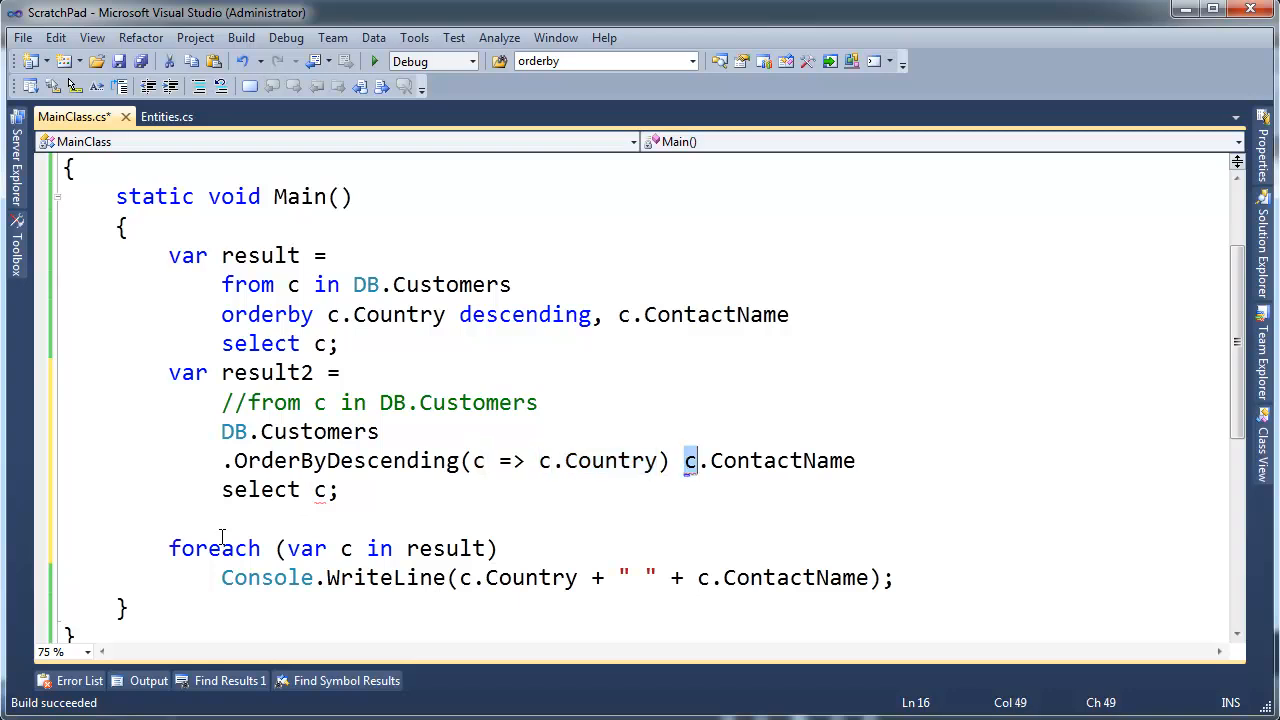
- Append .ThenBy(c => c.ContactName) to the chain and remove the 'select c;' line
left_click_drag(685, 460, 855, 460)
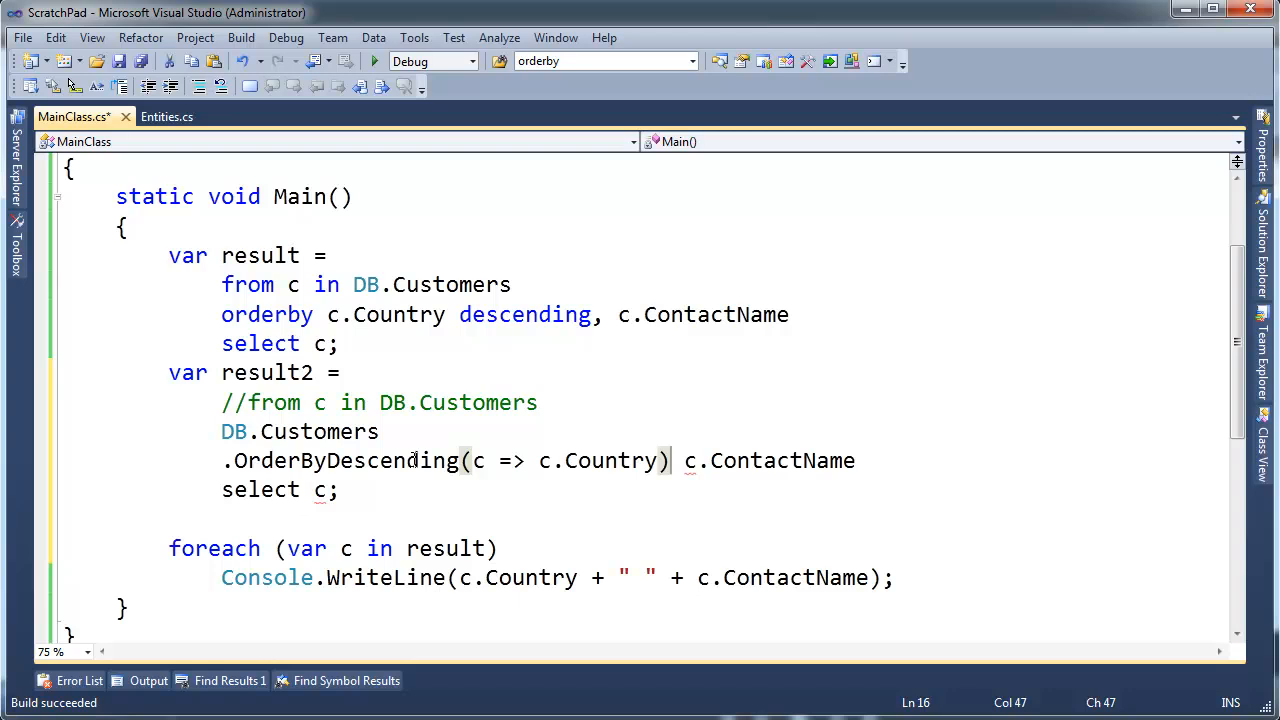
left_click_drag(684, 460, 855, 460)
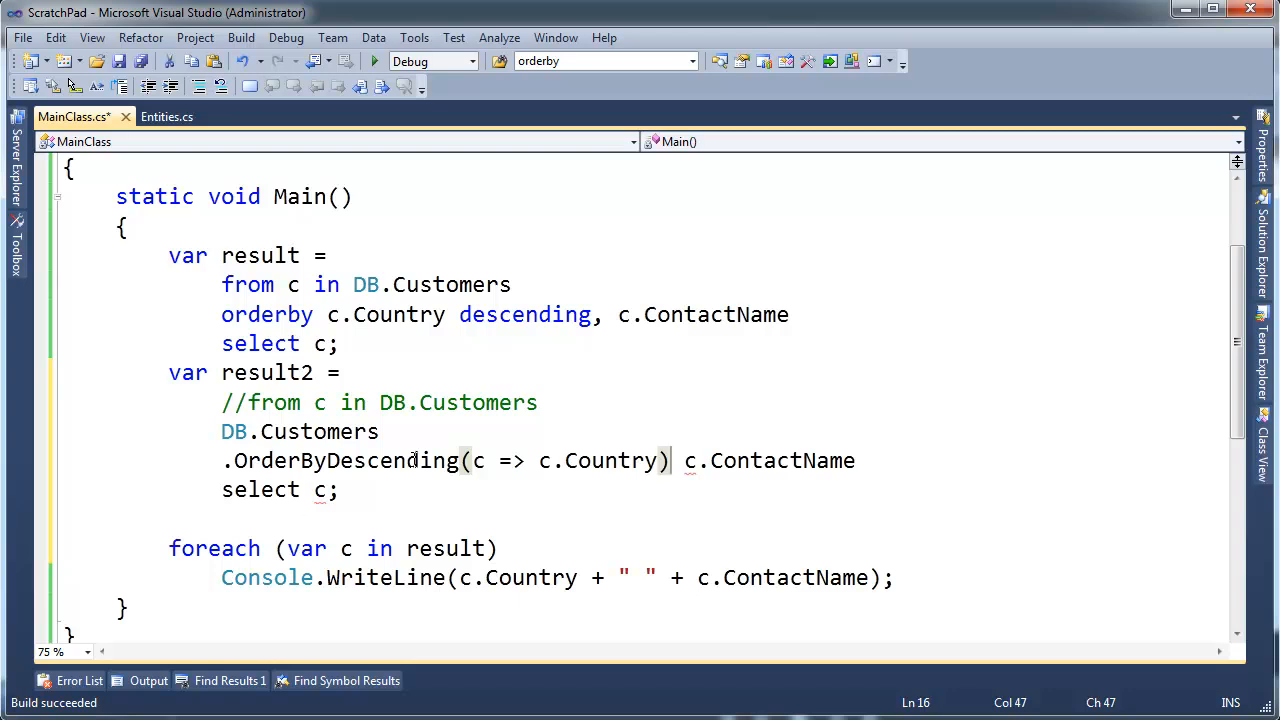
type(".th")
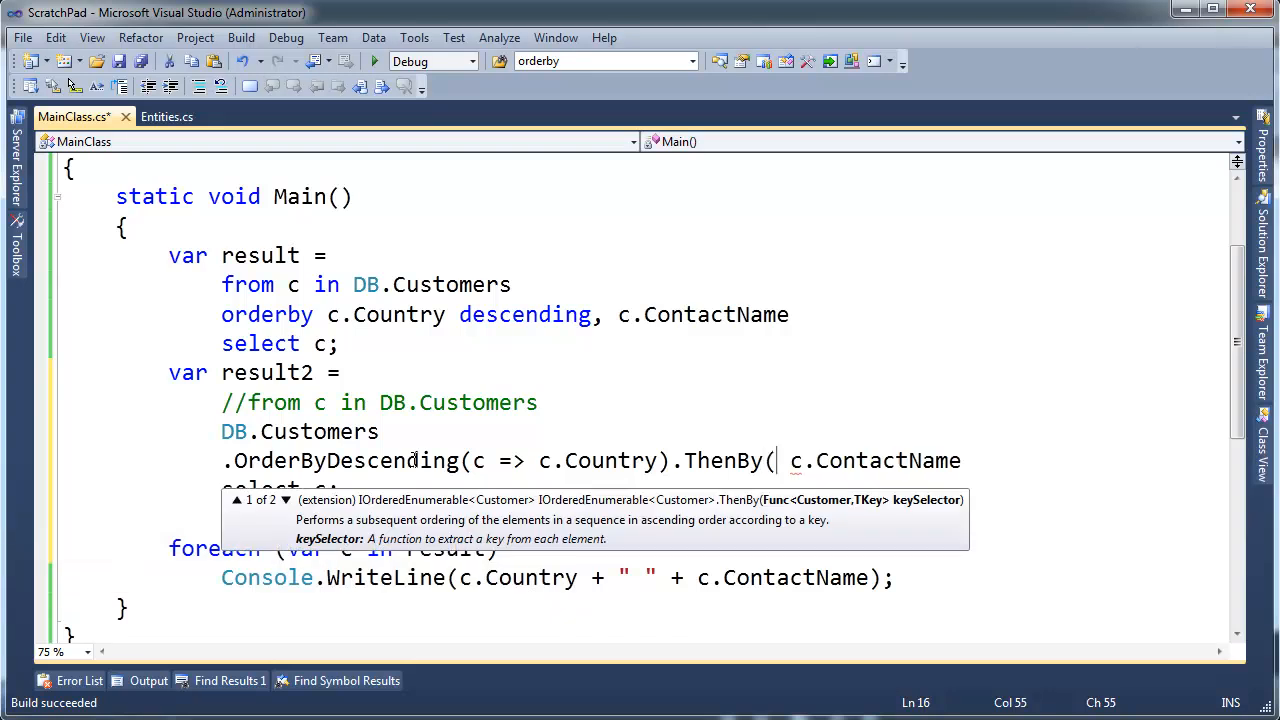
type("c")
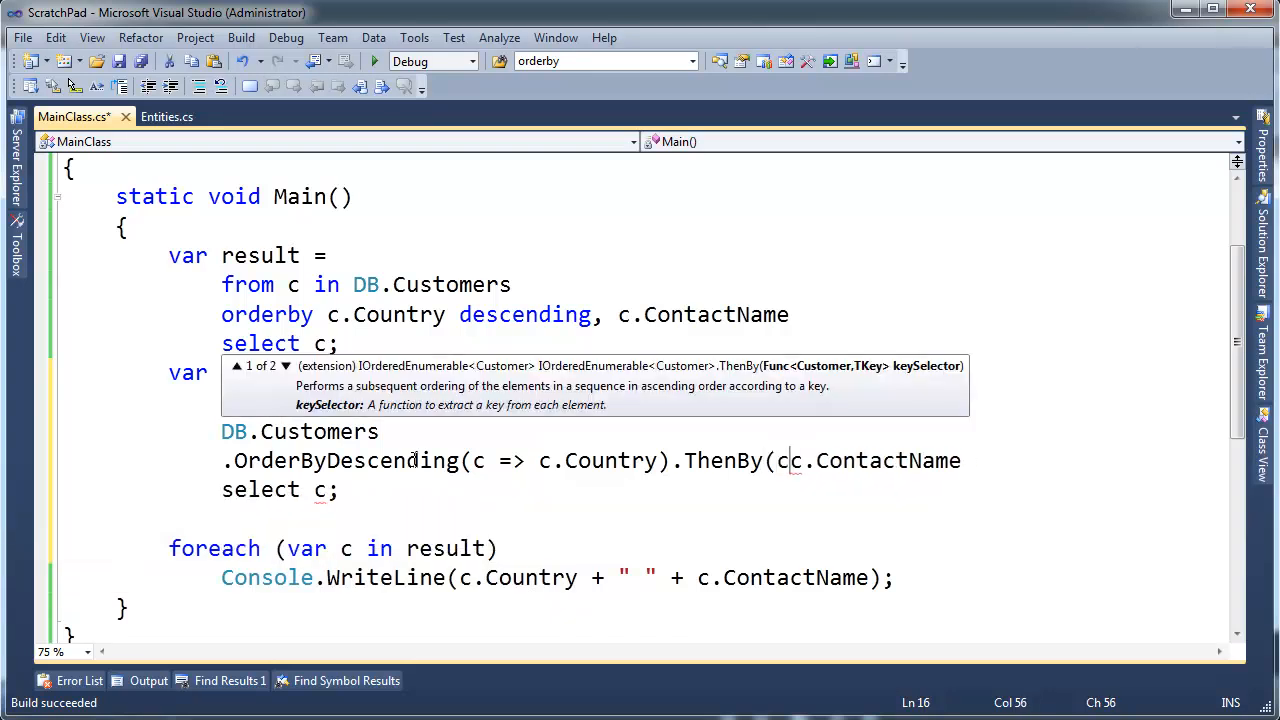
type("=> c.ContactName")
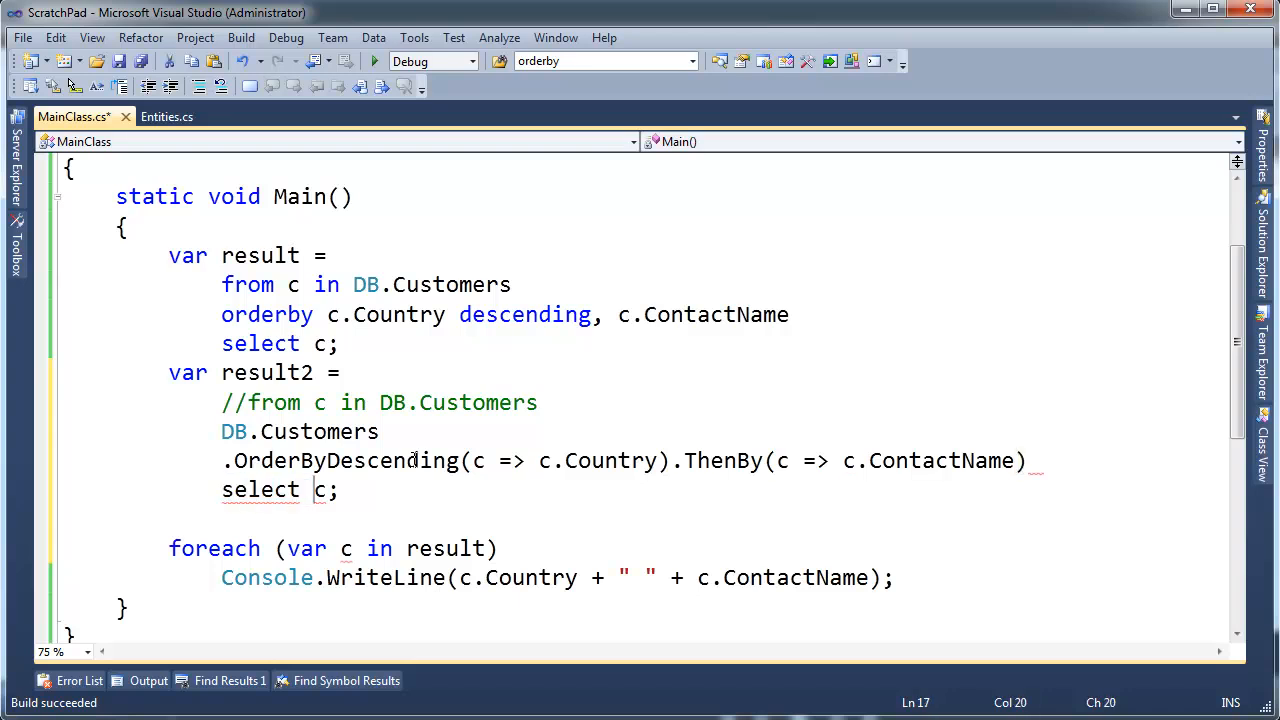
double_click(317, 489)
type(";")
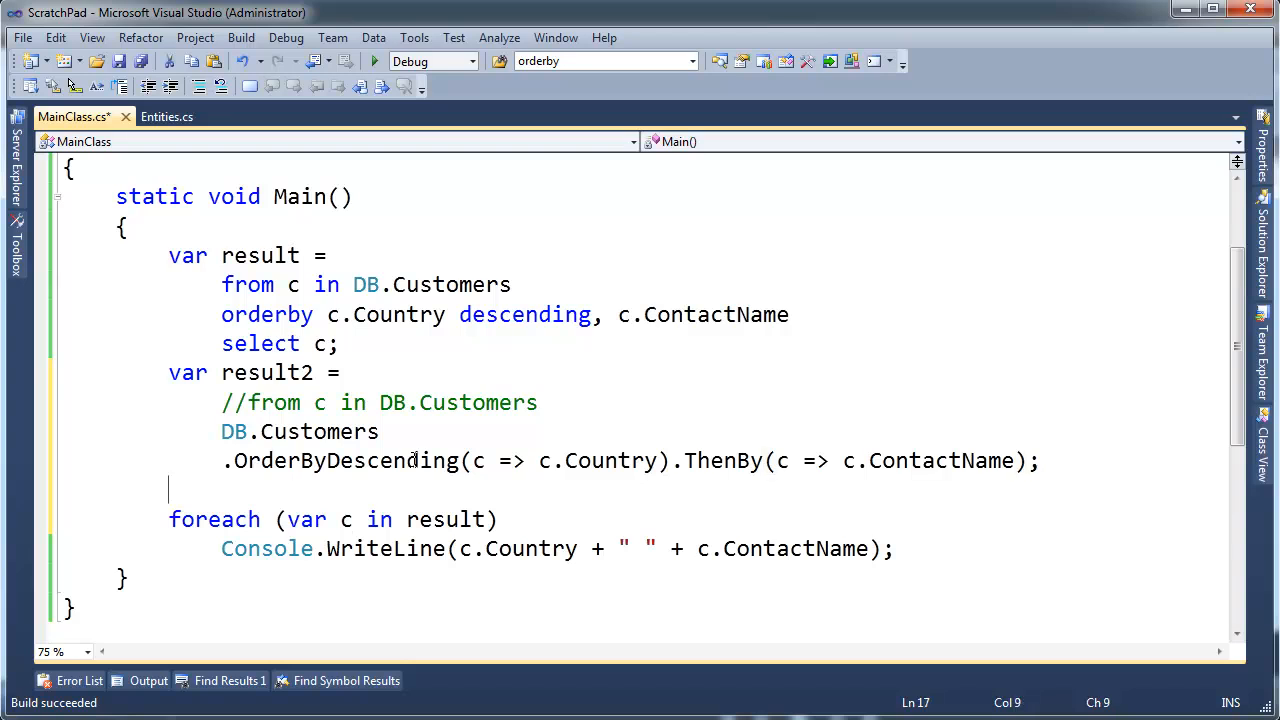
- Point the foreach at result2, run it, and move the console window aside
double_click(443, 519)
type("2")
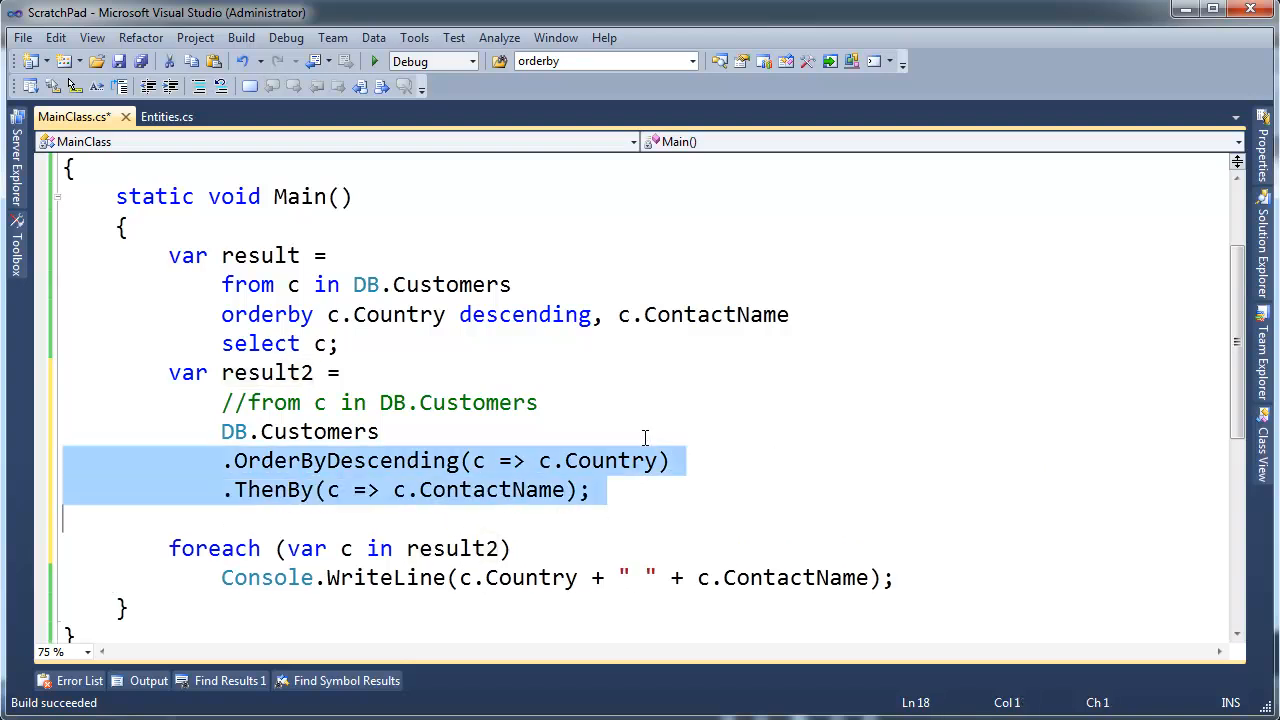
left_click(527, 548)
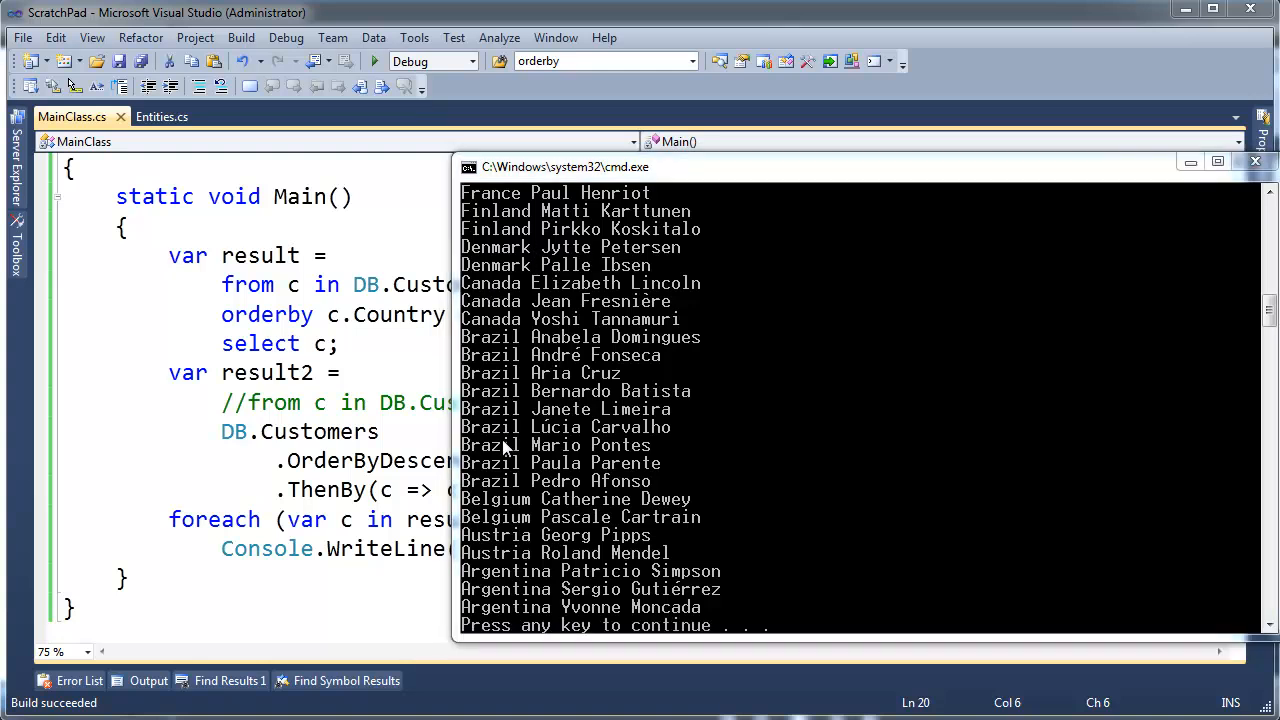
mouse_move(658, 177)
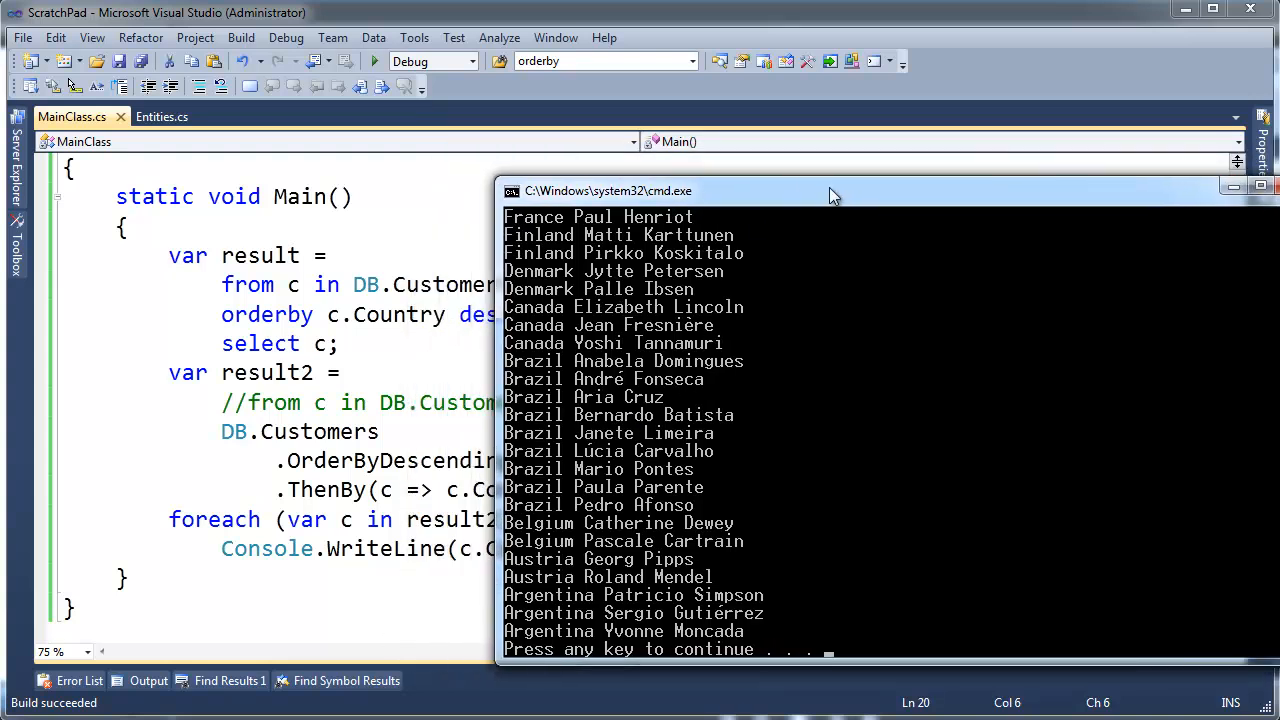
left_click_drag(835, 190, 945, 190)
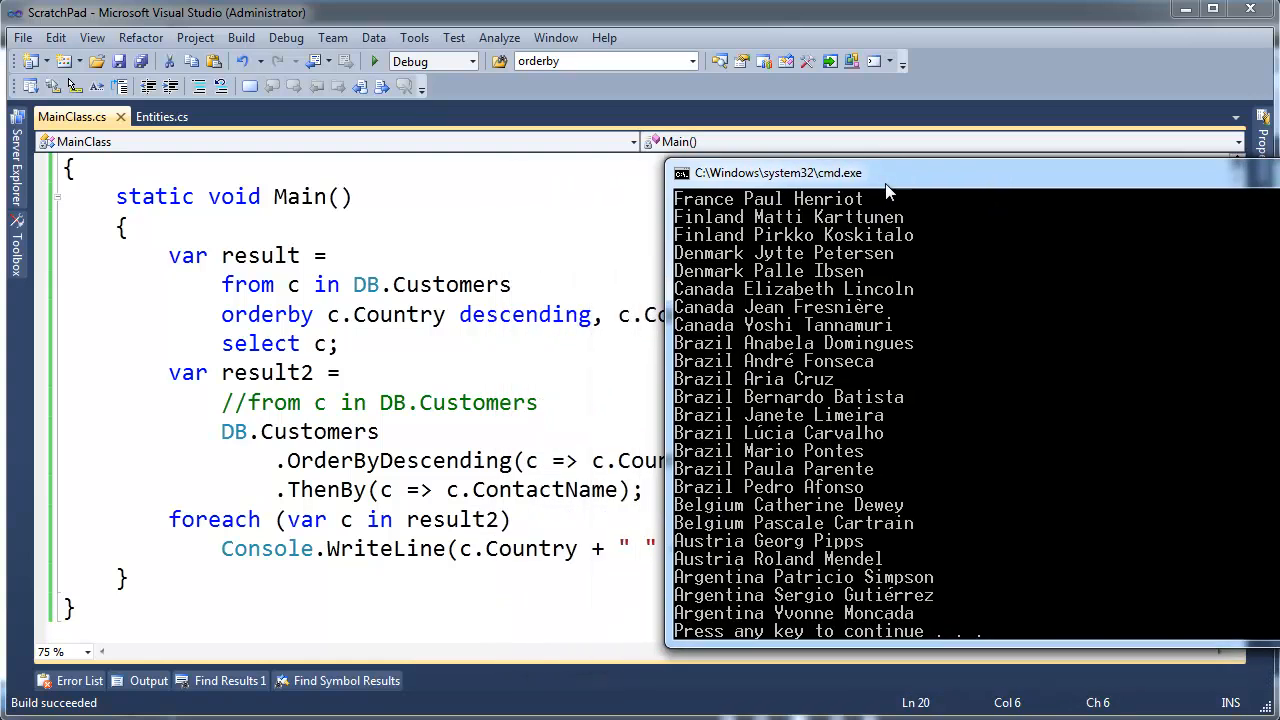
mouse_move(775, 452)
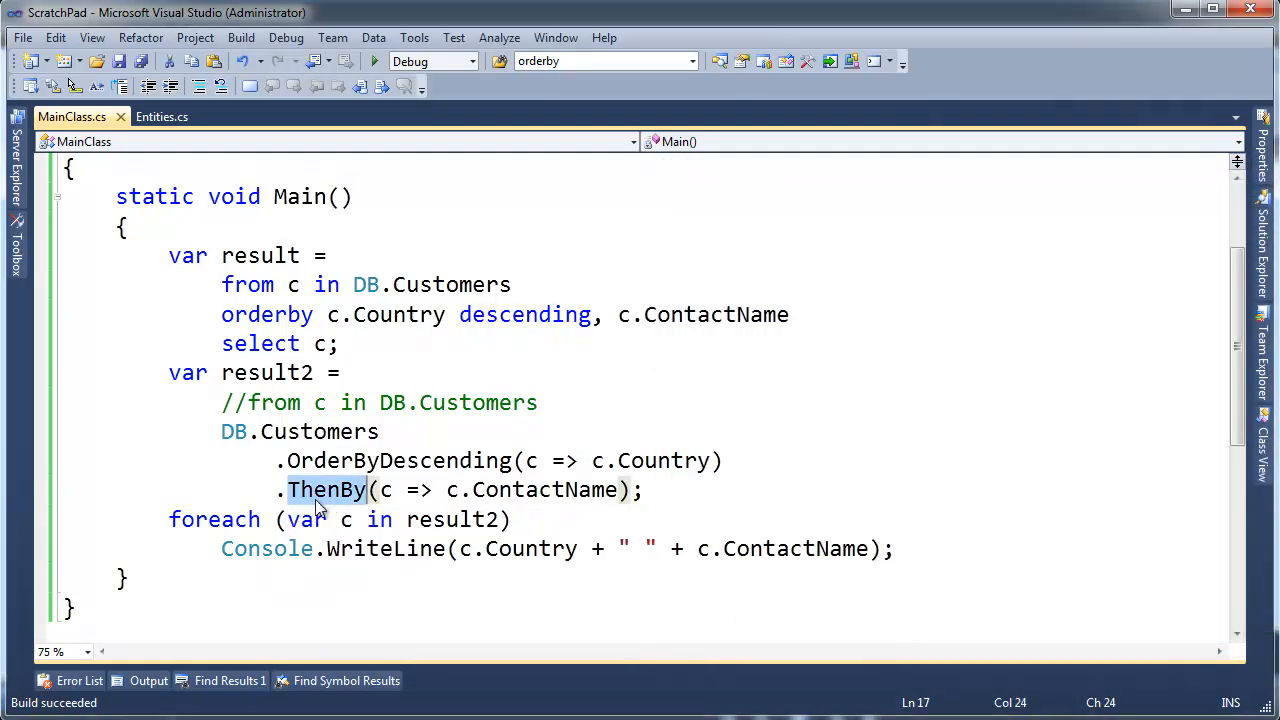
- Overtype ThenBy with OrderBy, then restore ThenBy and go to its definition
type("OrderBu")
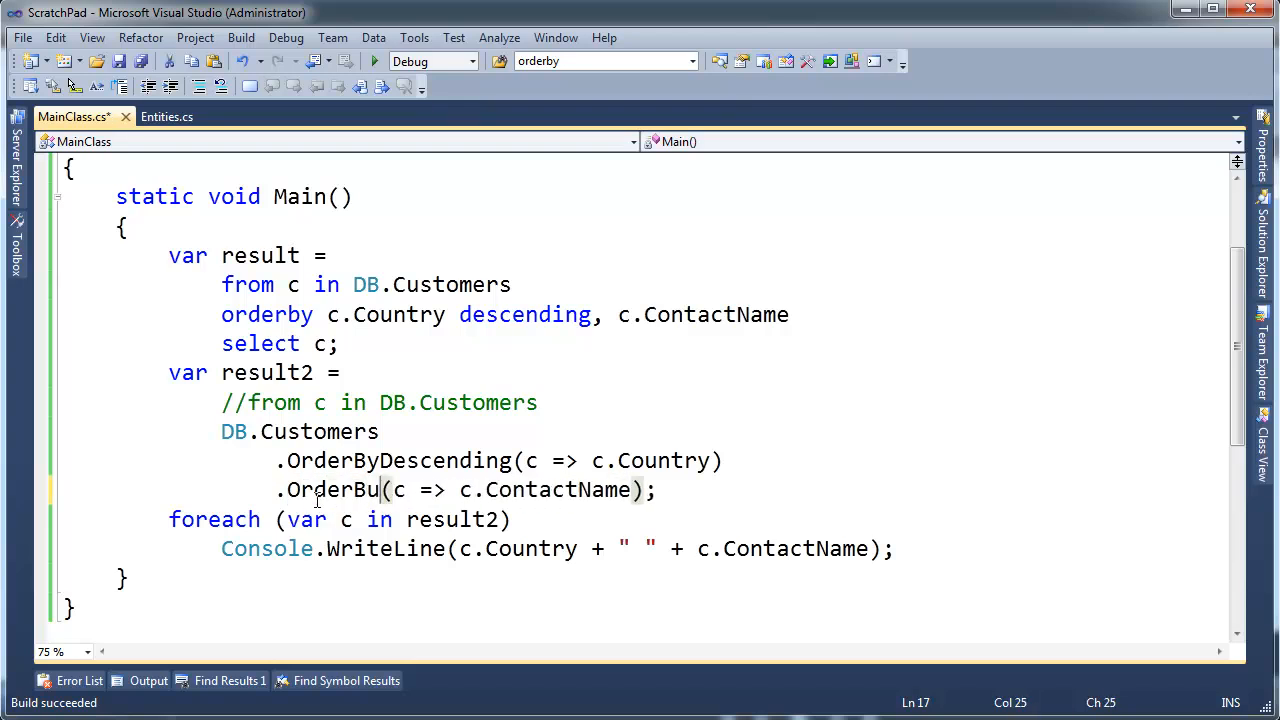
type("y")
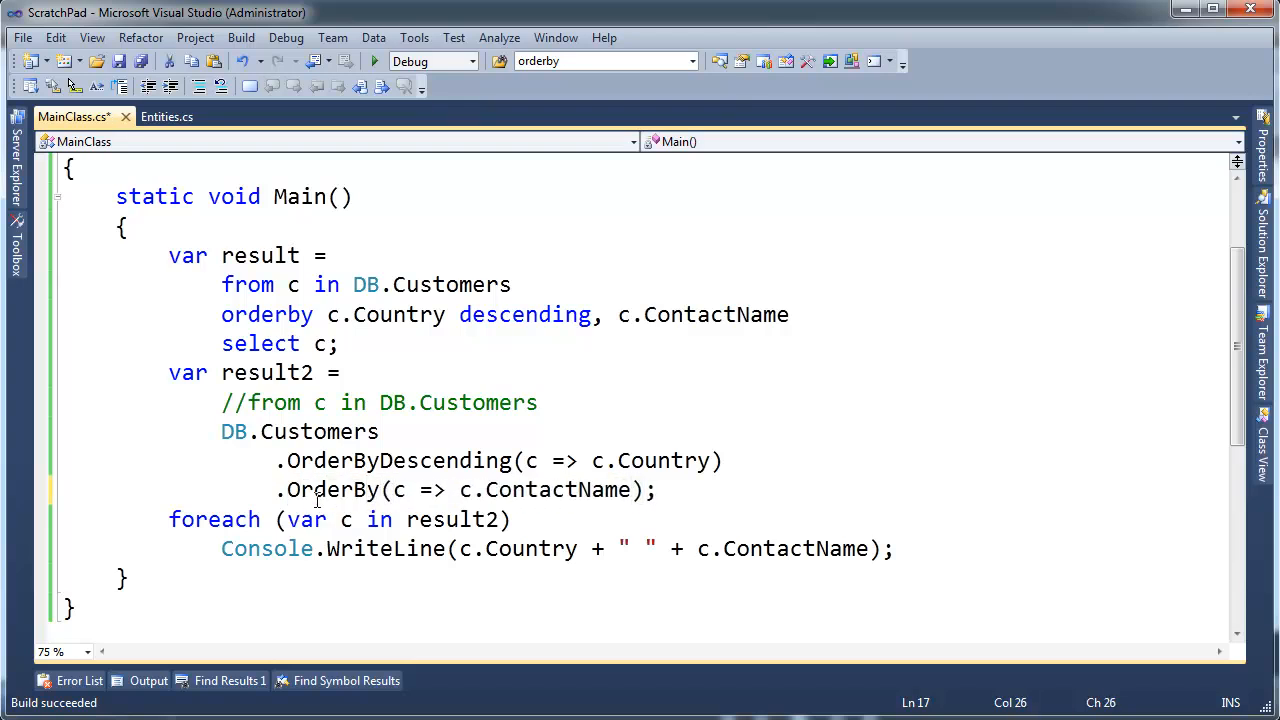
type("ThenBy")
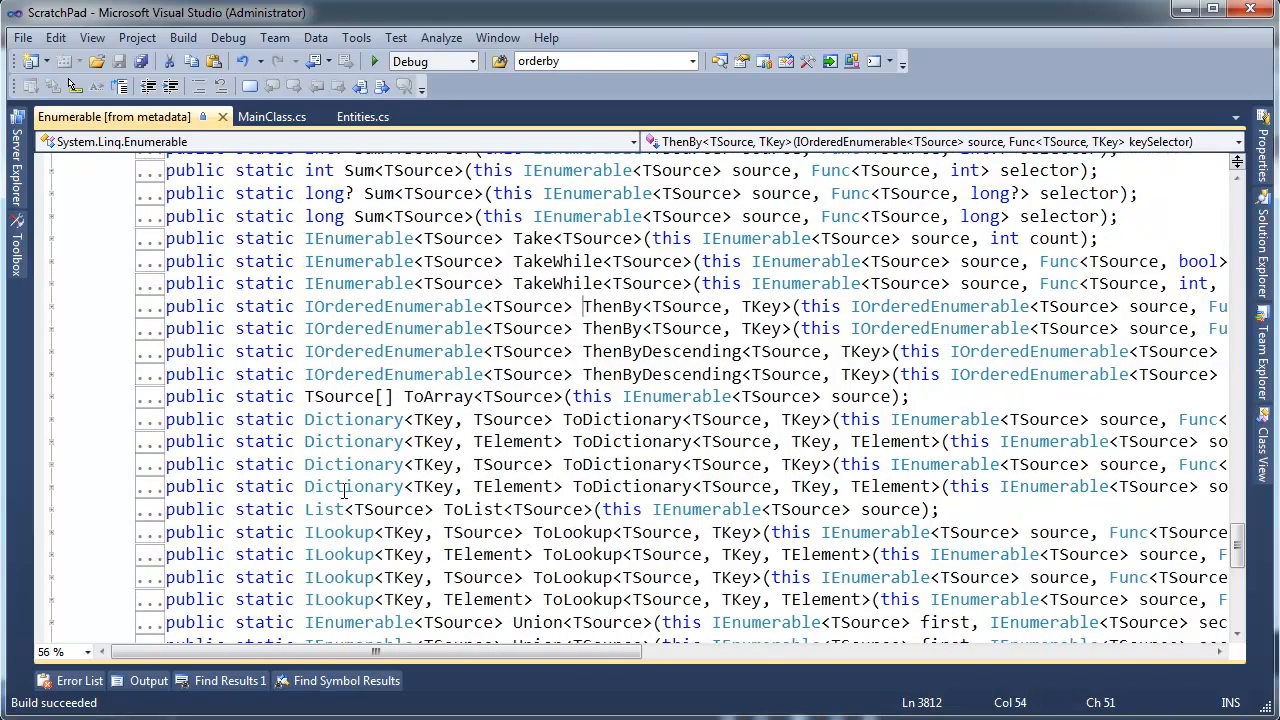
- Highlight ThenBy's source and IOrderedEnumerable return types, then return to MainClass.cs
double_click(611, 306)
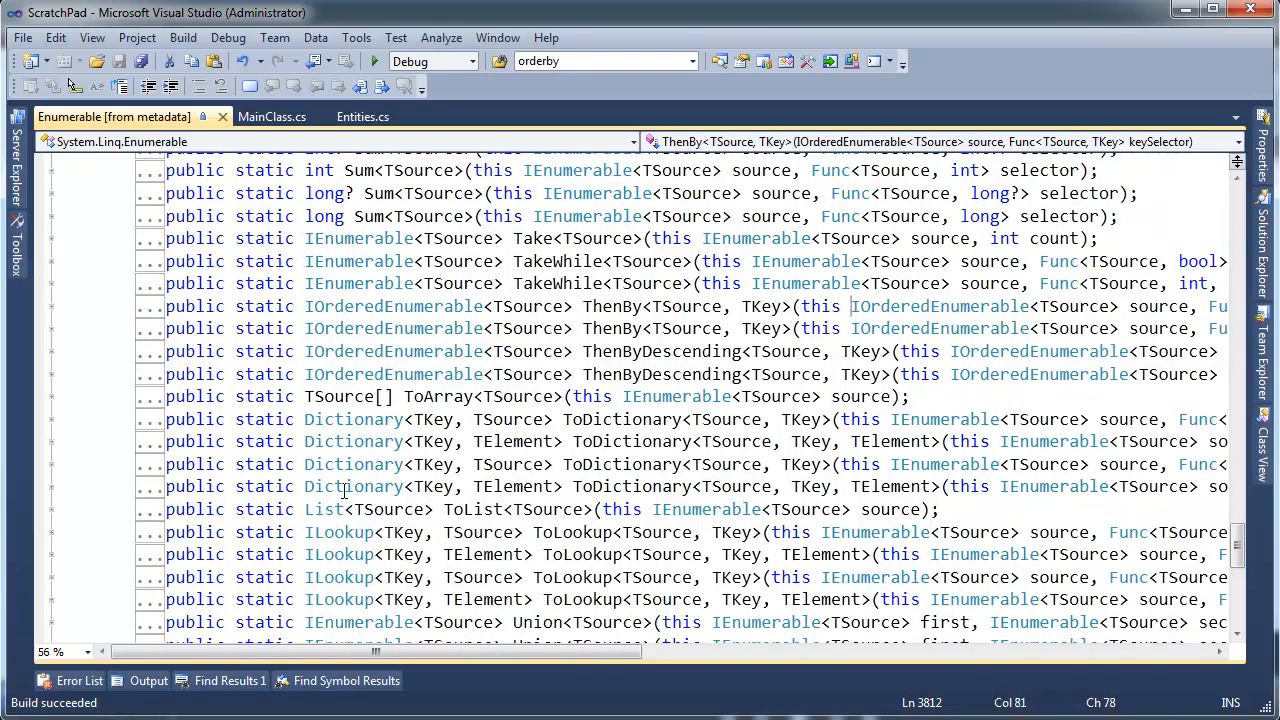
double_click(940, 306)
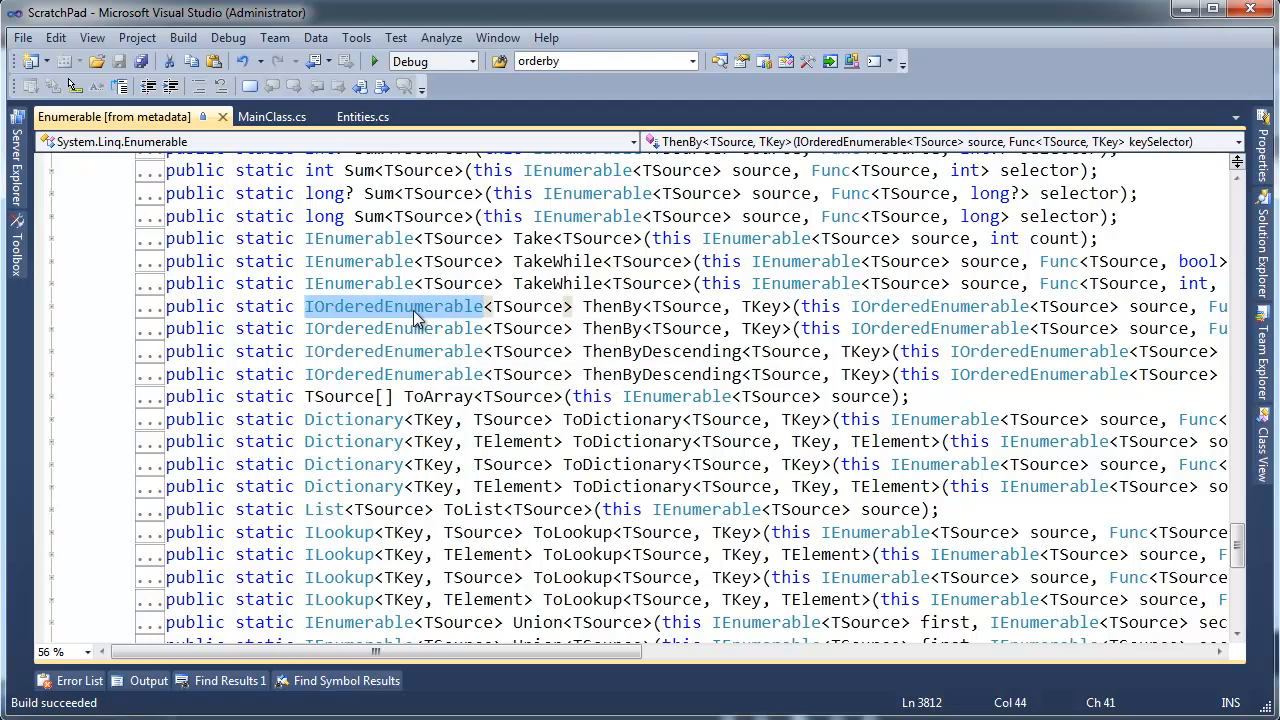
left_click(272, 116)
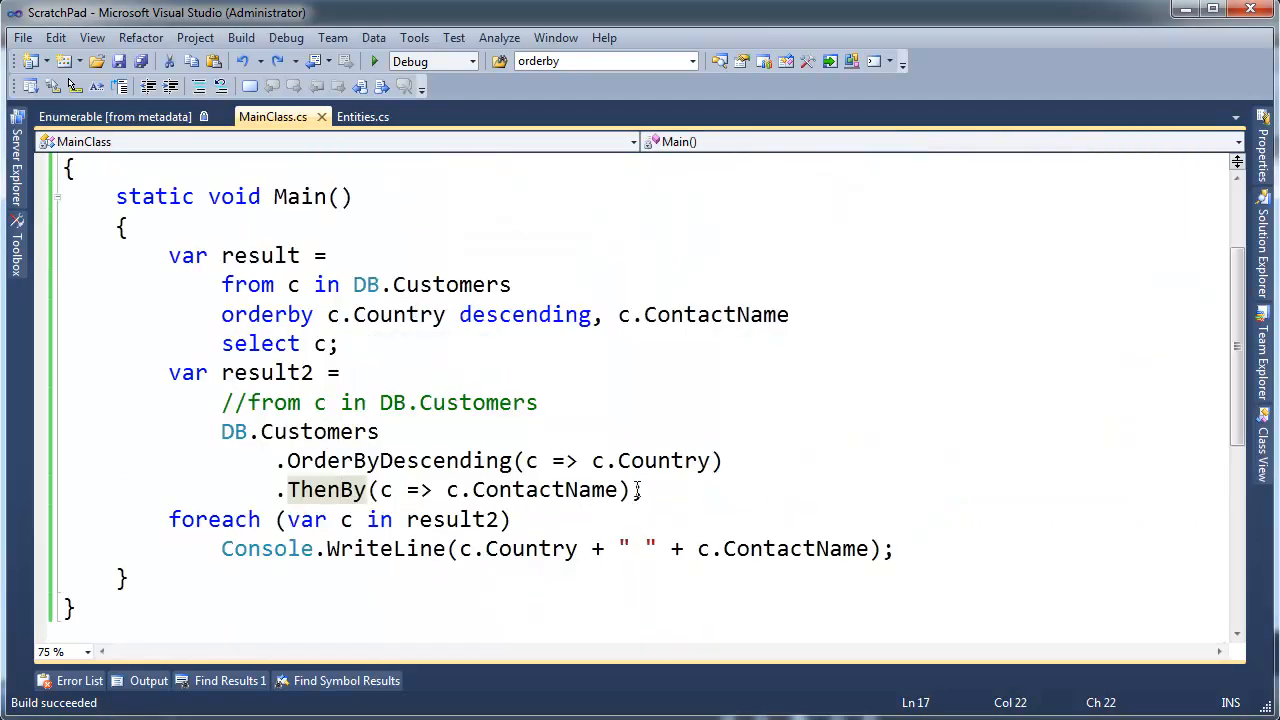
- Replace ThenBy with OrderBy on ContactName and rerun the program
type("then")
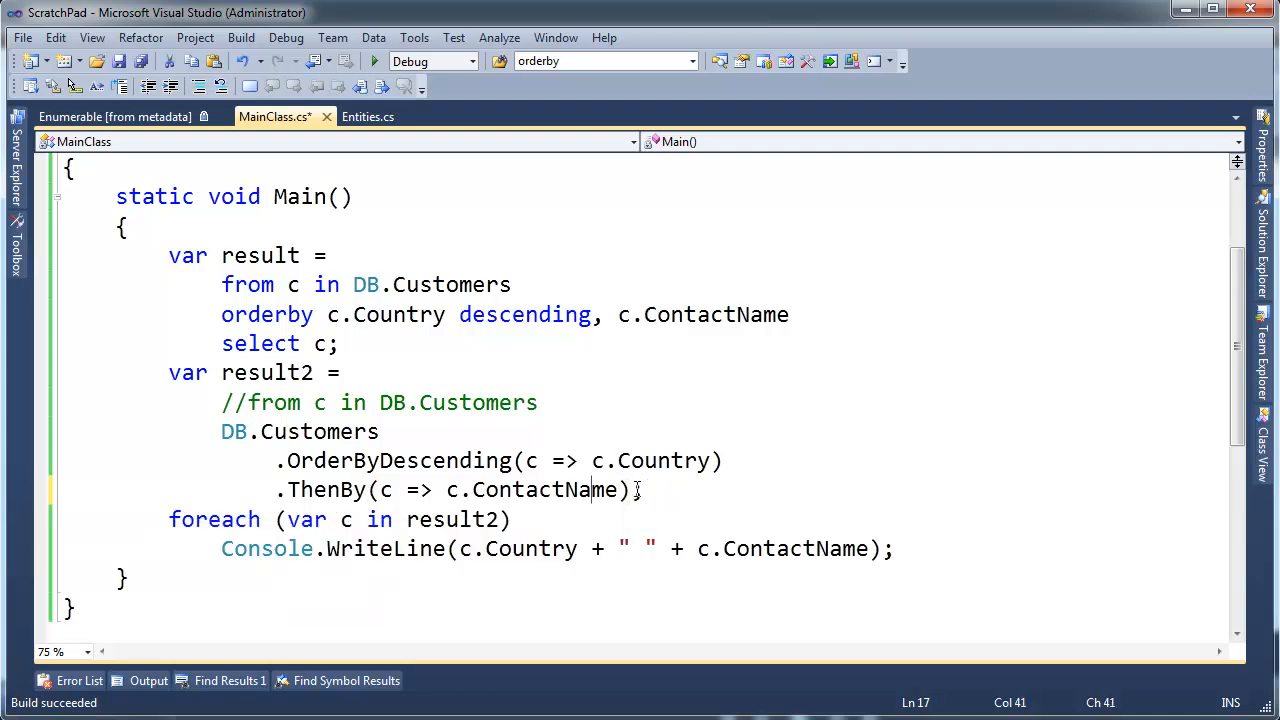
double_click(326, 490)
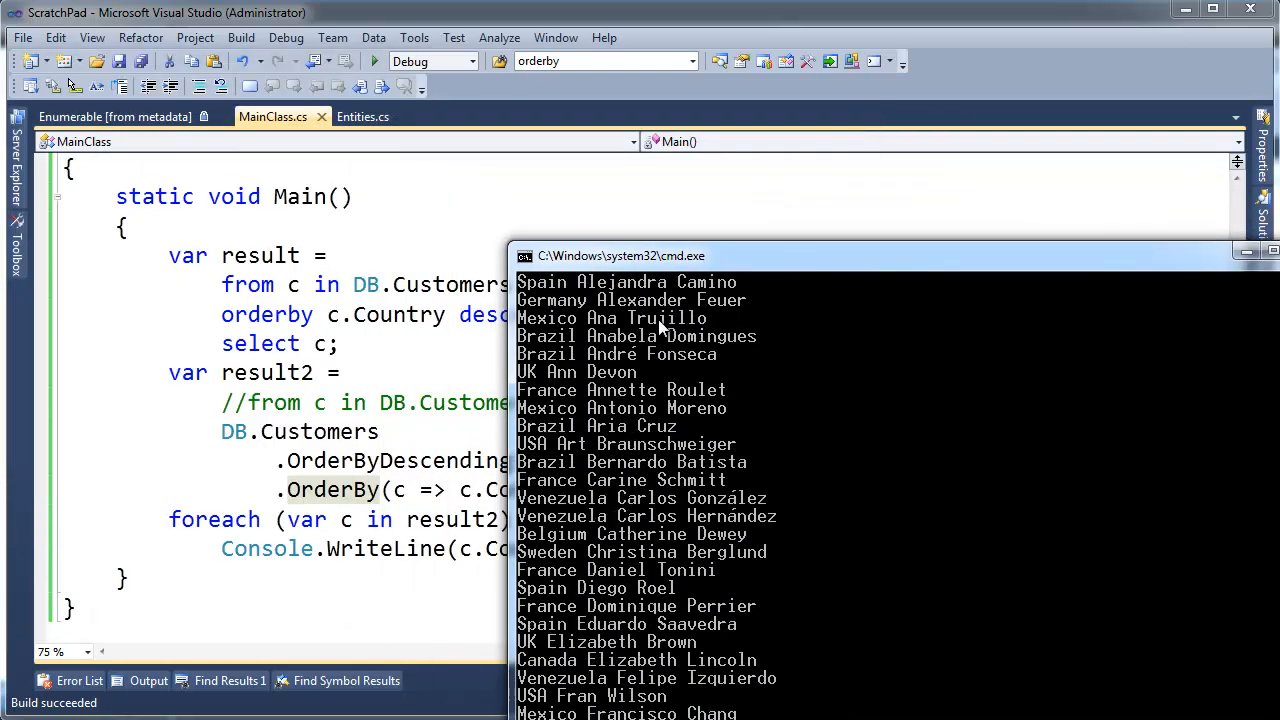
mouse_move(595, 390)
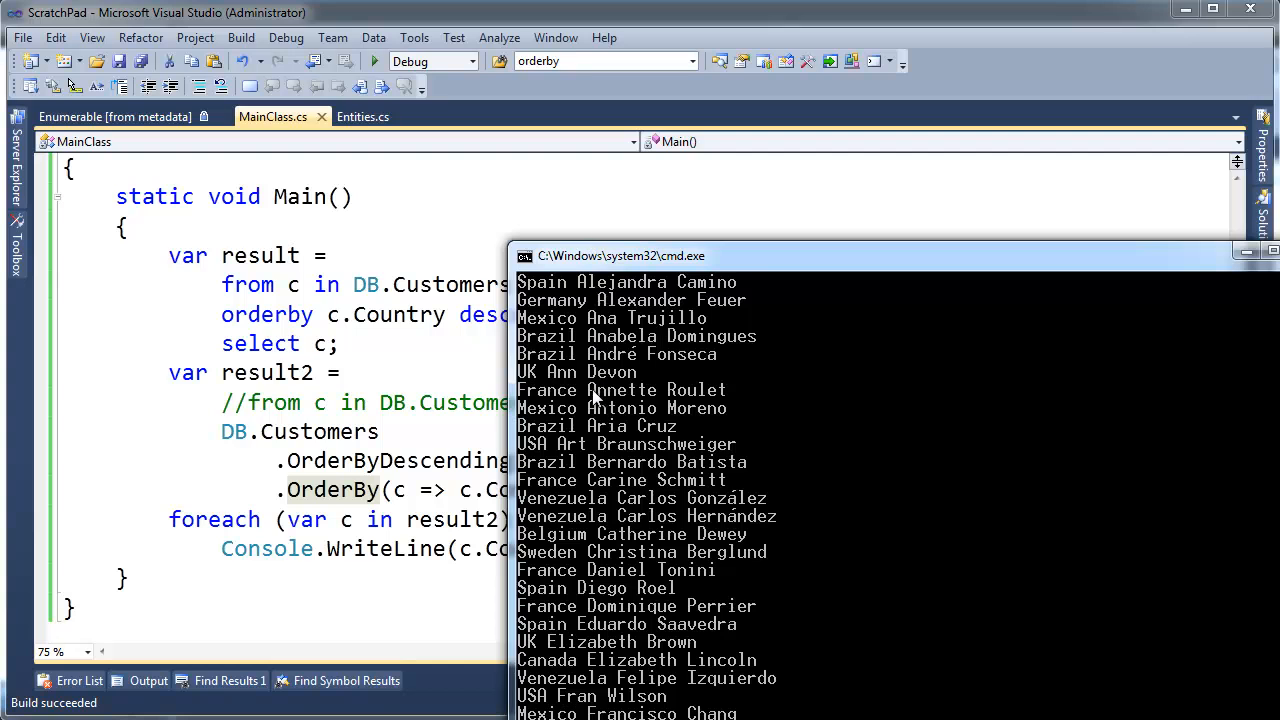
mouse_move(610, 648)
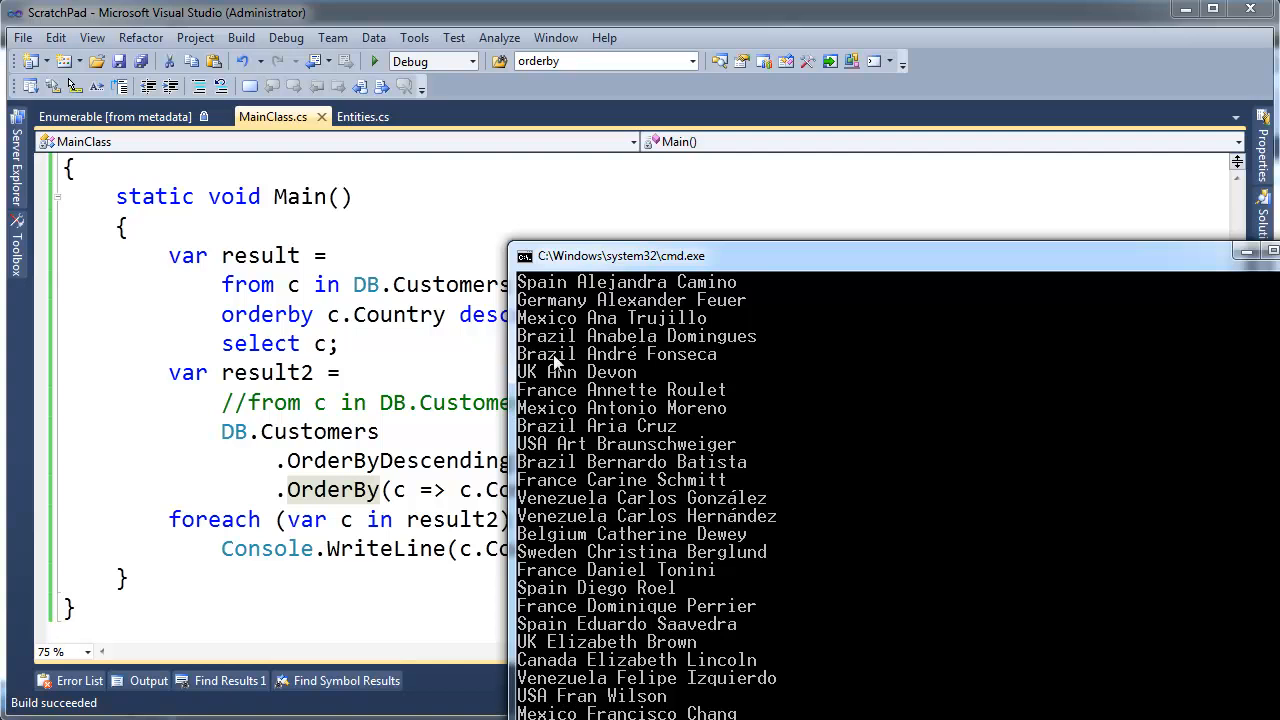
mouse_move(616, 354)
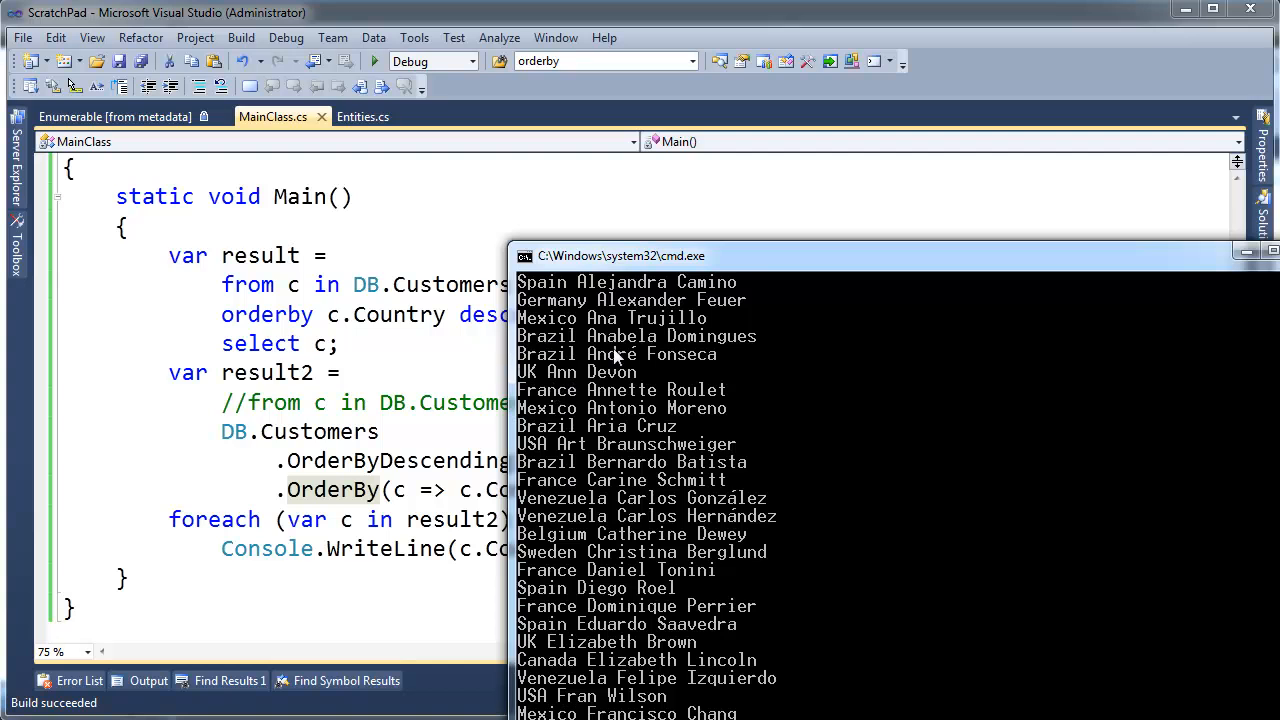
mouse_move(545, 511)
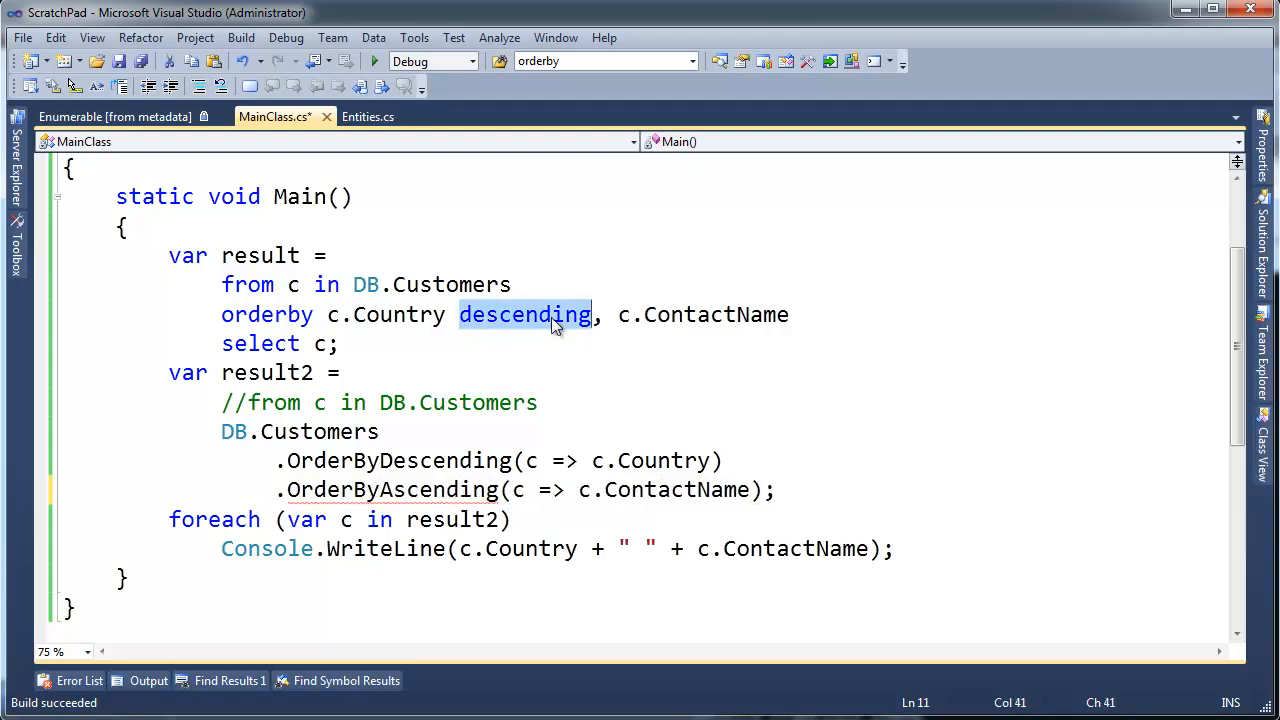
- Start replacing the query's 'descending' Country sort keyword with 'ascending', typing 'ac'
type("ac")
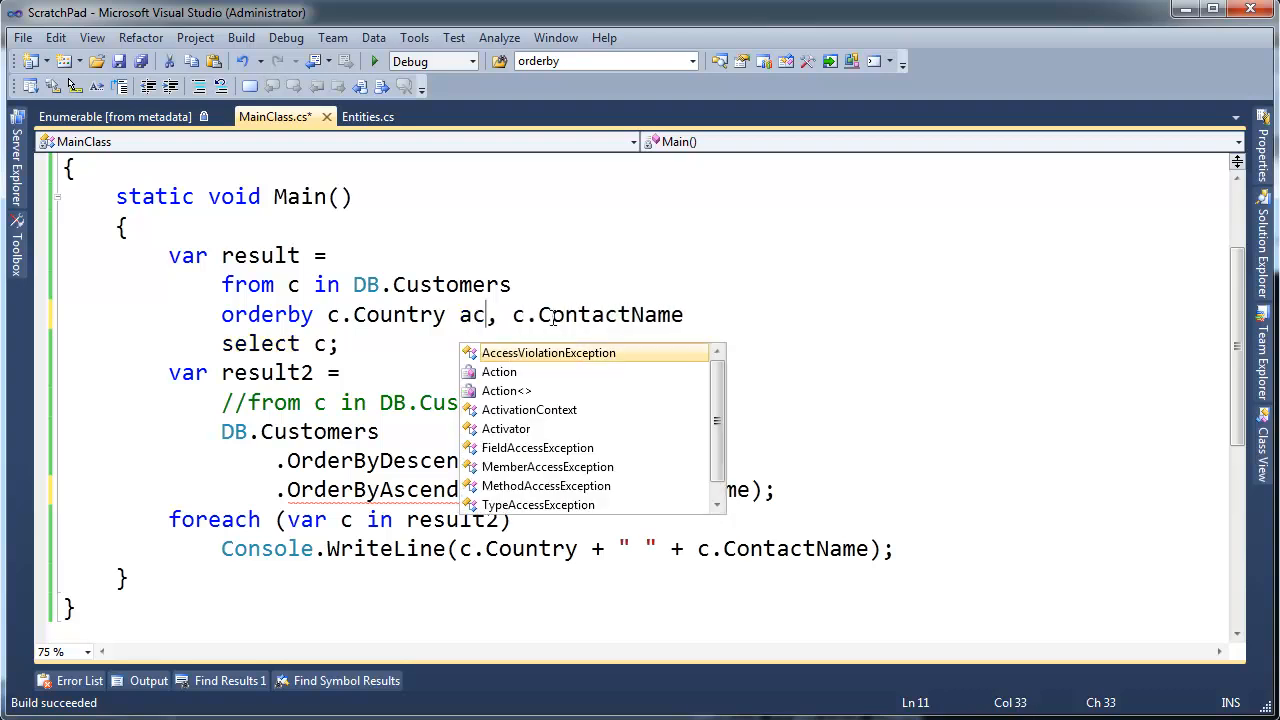